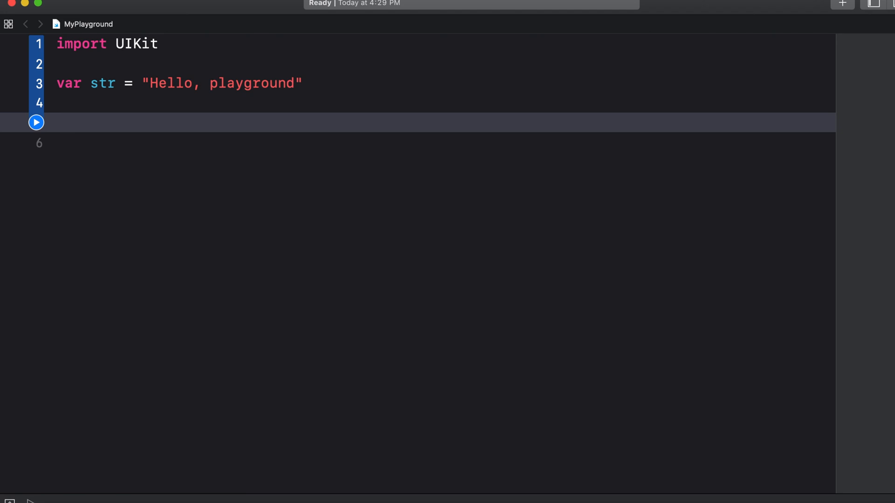
# Write var evenNumbers = [2, 4, 6, 8, 10, 12] on the line below str
pyautogui.click(57, 122)
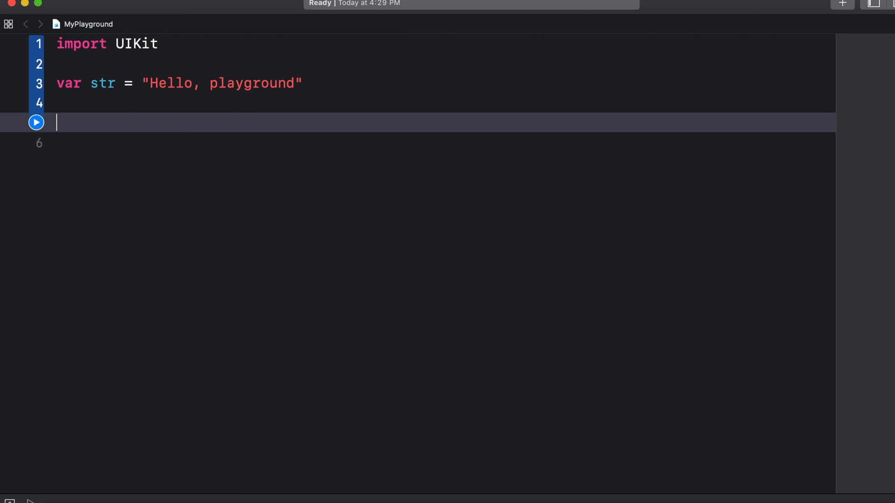
pyautogui.write('var')
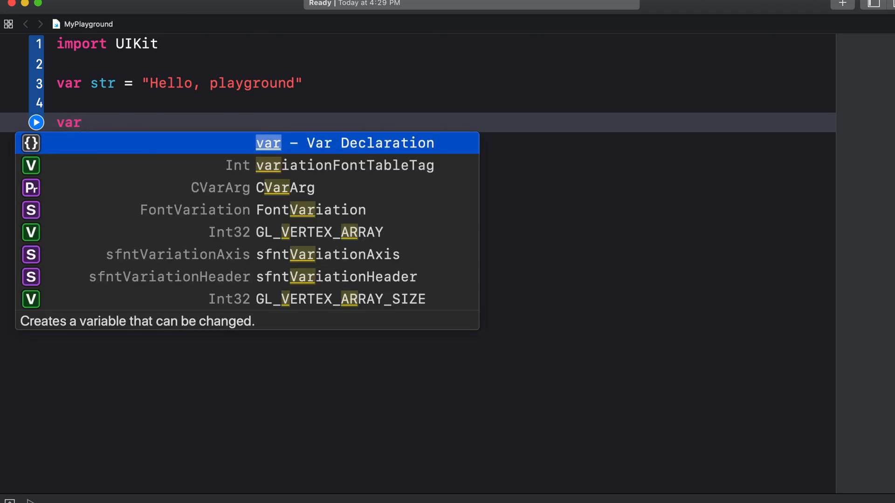
pyautogui.write('even')
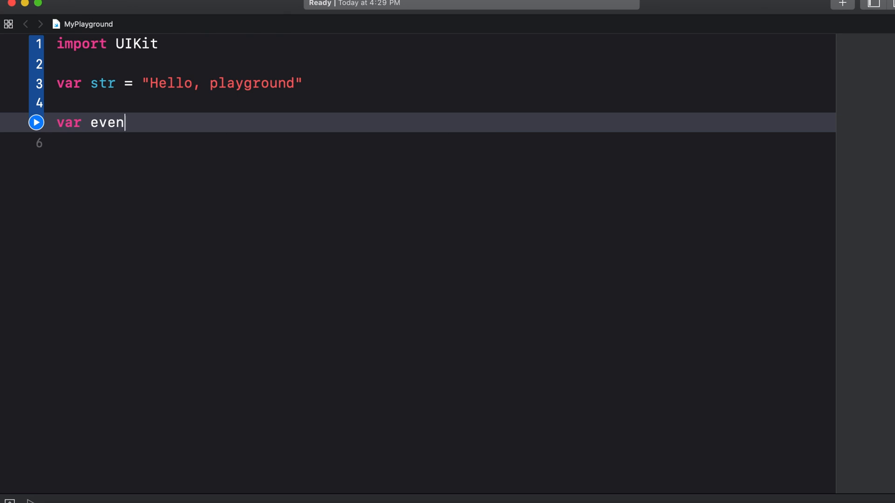
pyautogui.write('Numbers =')
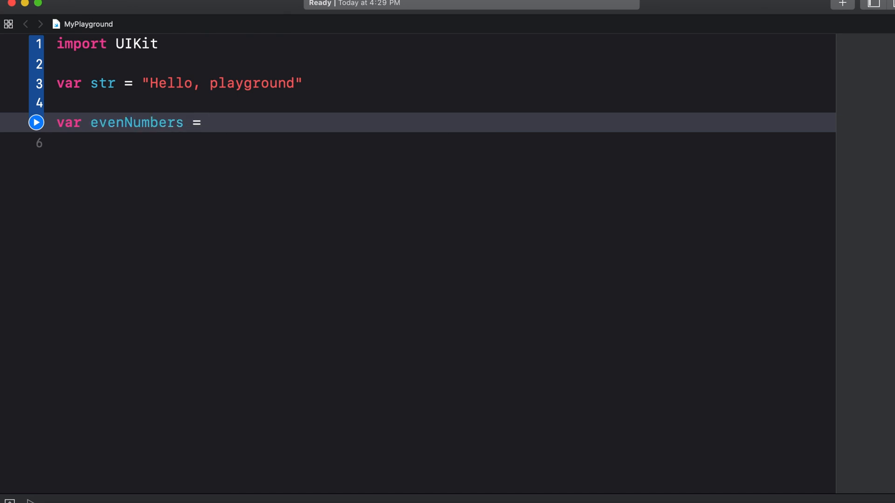
pyautogui.write('[')
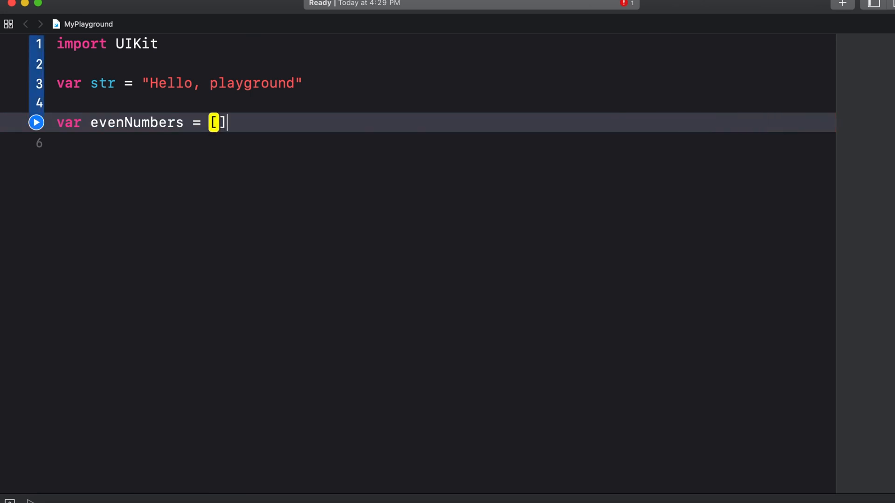
pyautogui.write('2,')
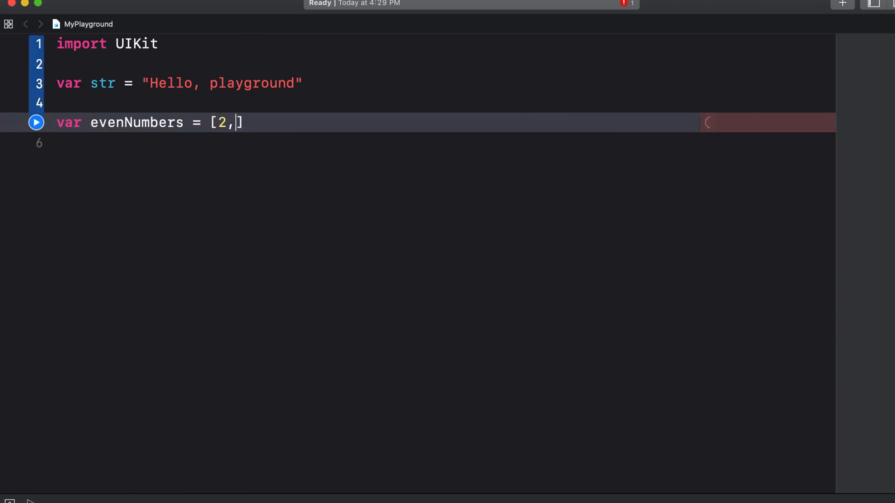
pyautogui.write('4, 6,')
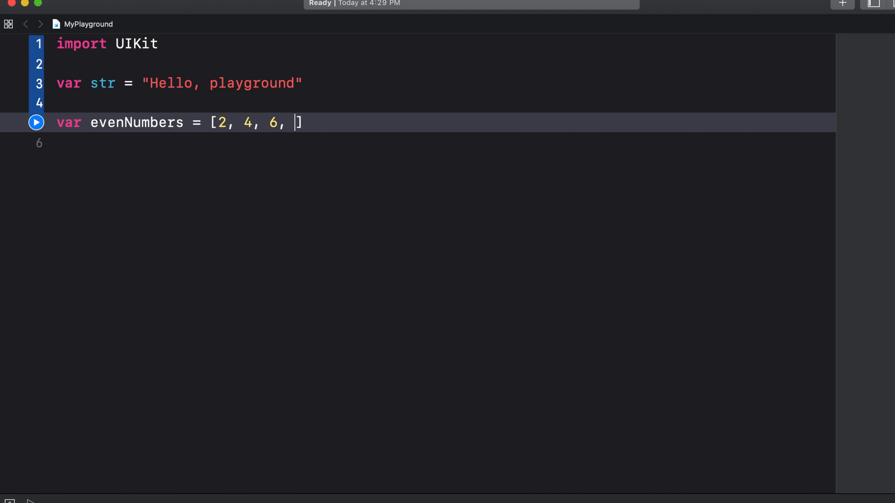
pyautogui.write('8, 10')
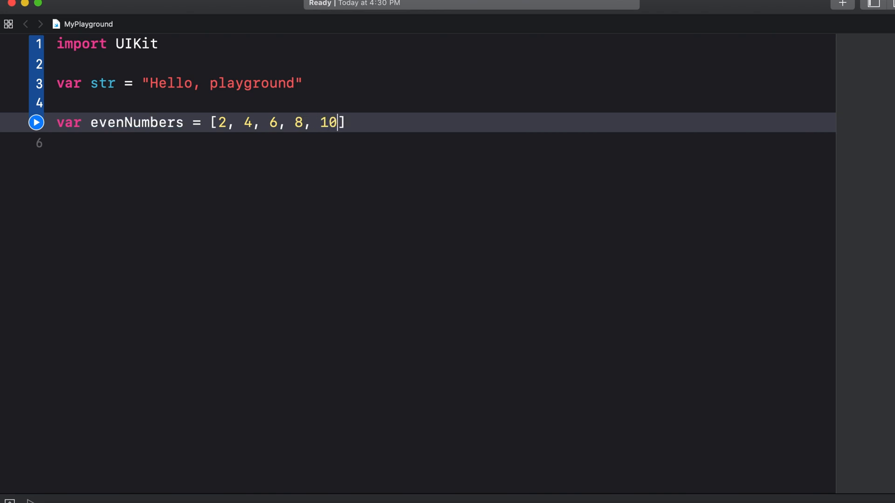
pyautogui.write(', 12')
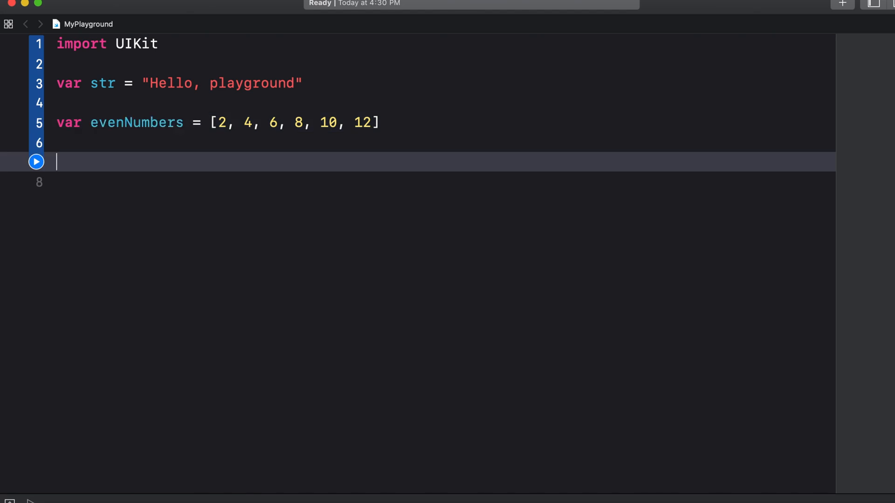
# Start var companyNames = ["Apple", "Google" on line 7
pyautogui.write('var')
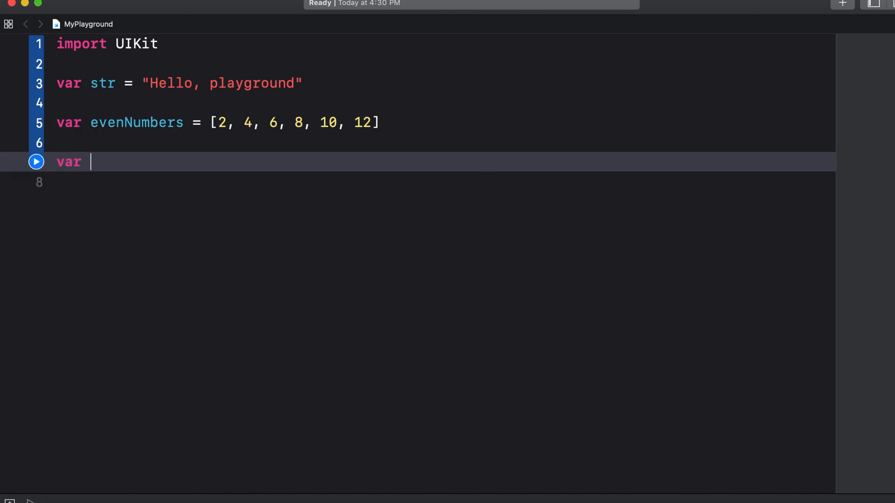
pyautogui.write('companyN')
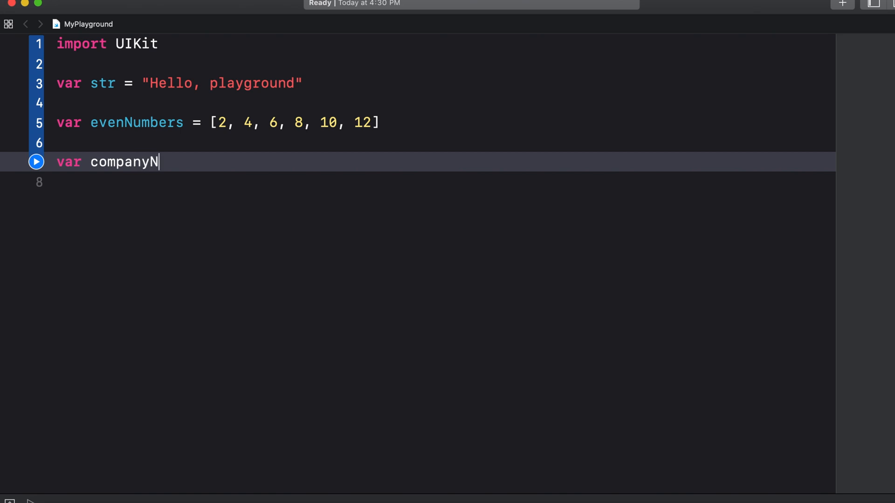
pyautogui.write('ames =')
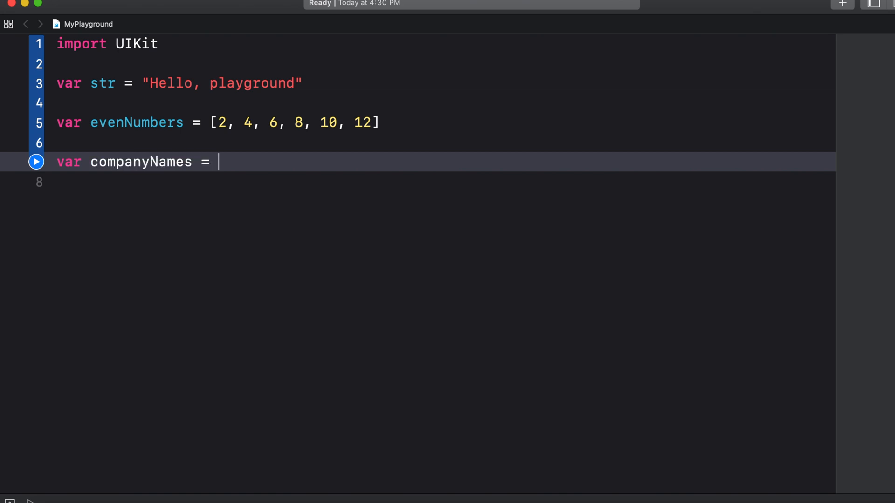
pyautogui.write('[')
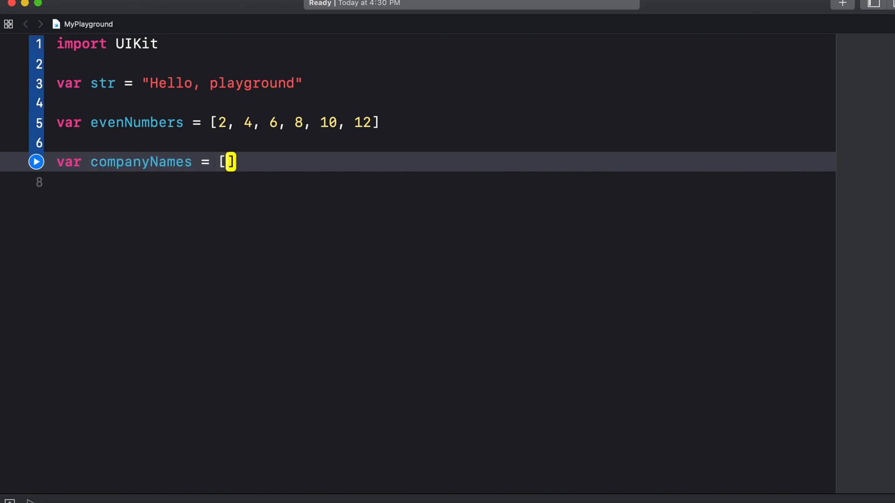
pyautogui.write('""')
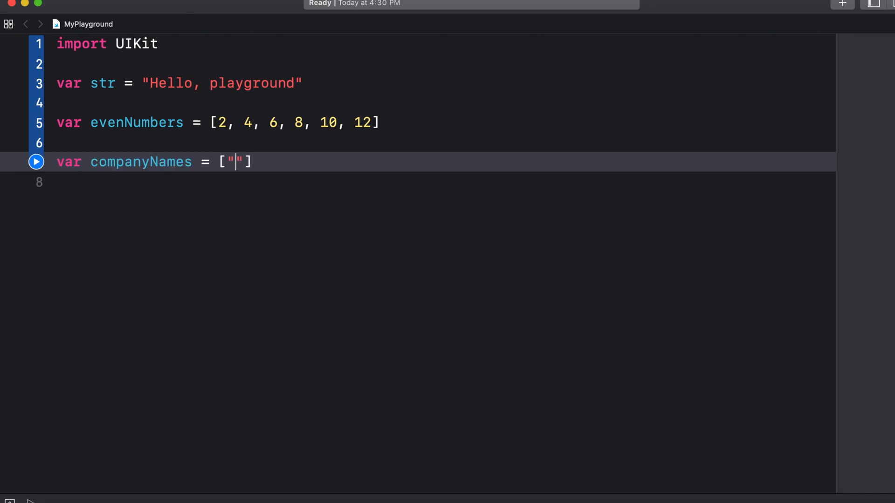
pyautogui.write('Apple')
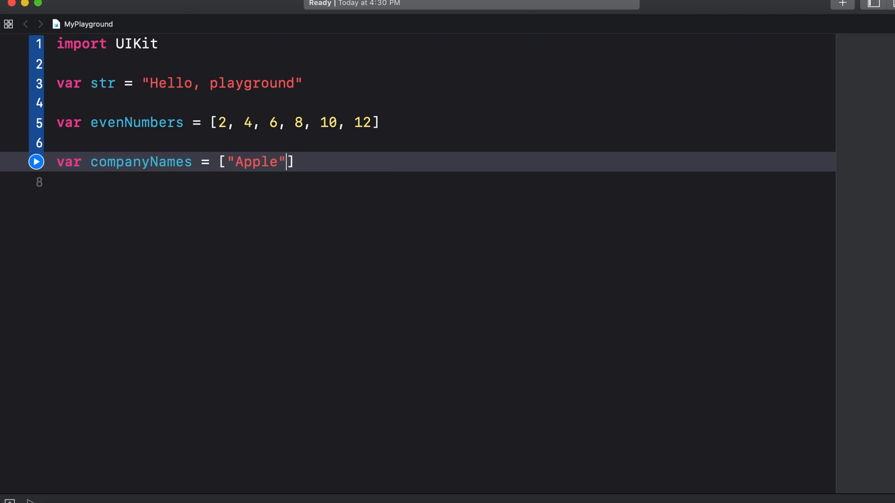
pyautogui.write(', "')
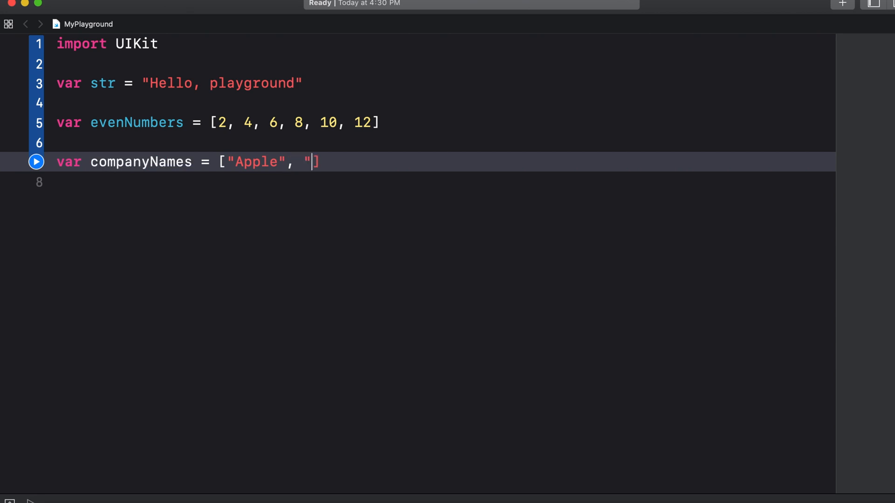
pyautogui.write('"')
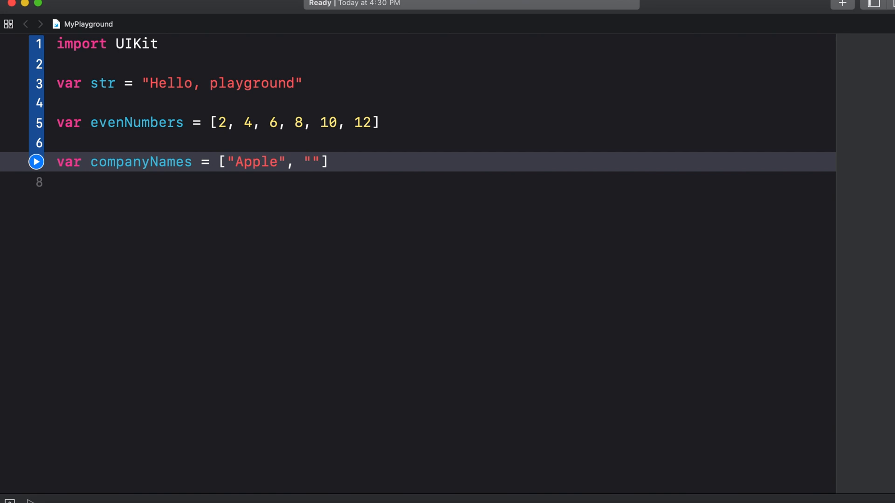
pyautogui.write('Google')
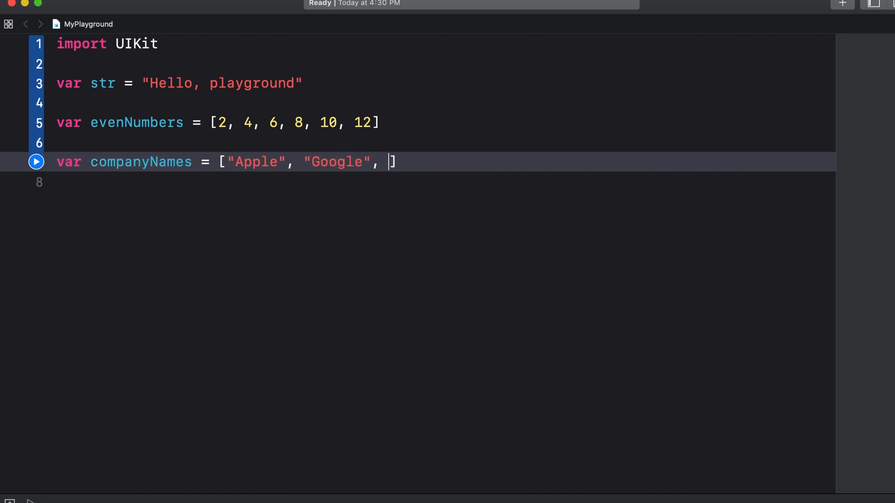
# Finish the array with "Amazon" and "Tesla" and move to the end of the line
pyautogui.write('"A"')
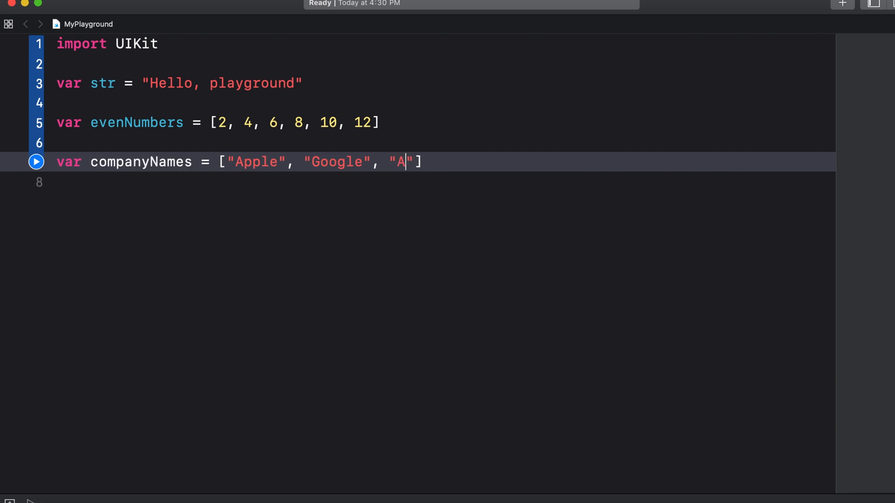
pyautogui.write('mazon')
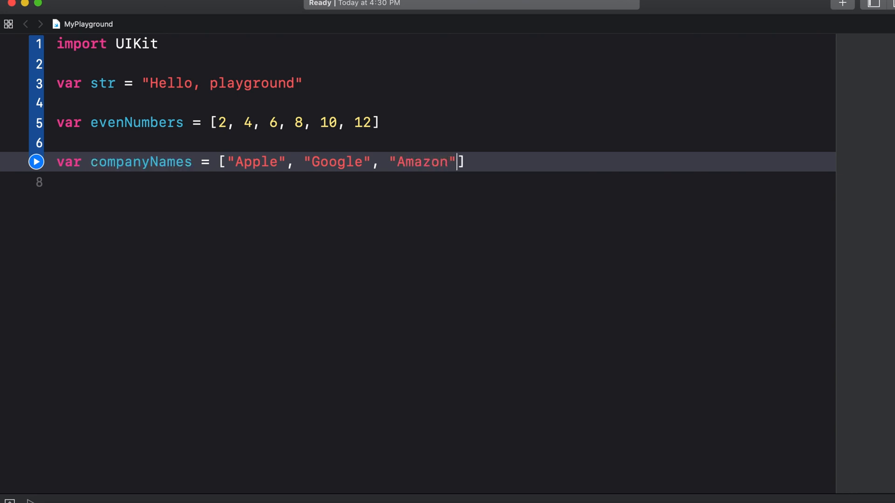
pyautogui.write(', ""')
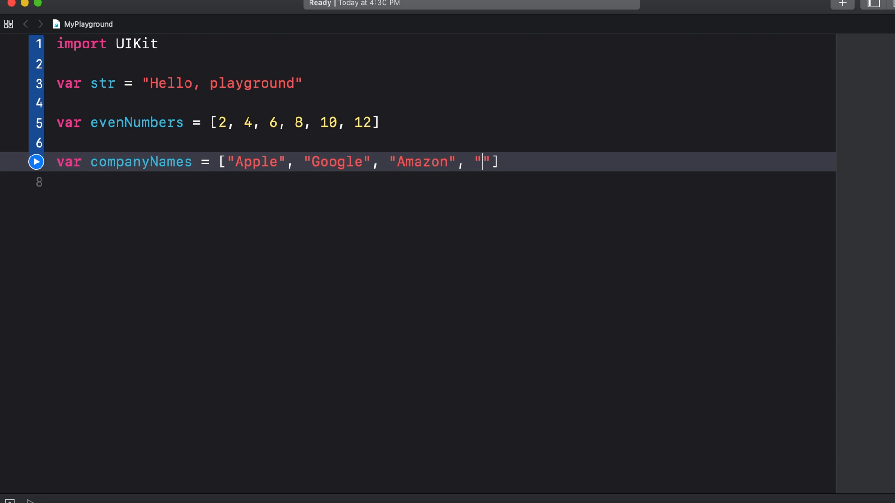
pyautogui.write('Tesla')
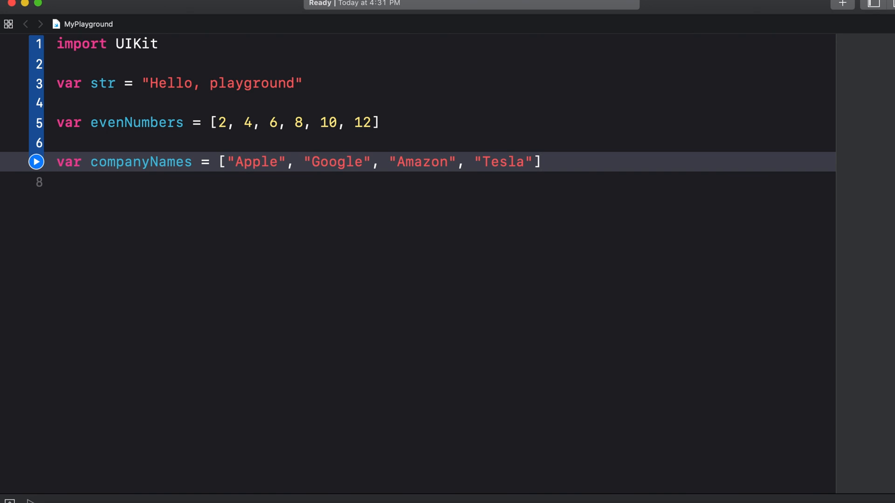
pyautogui.click(541, 162)
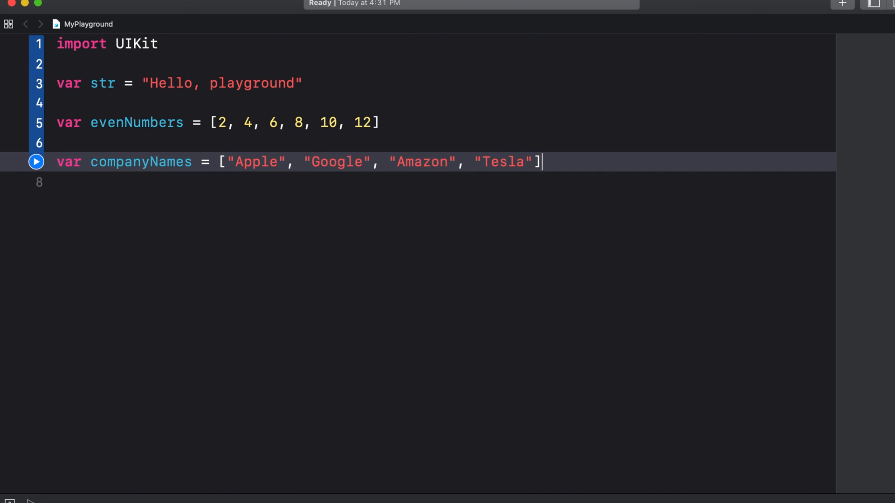
# Write companyNames.append("Oracle") followed by print(companyNames)
pyautogui.write('c')
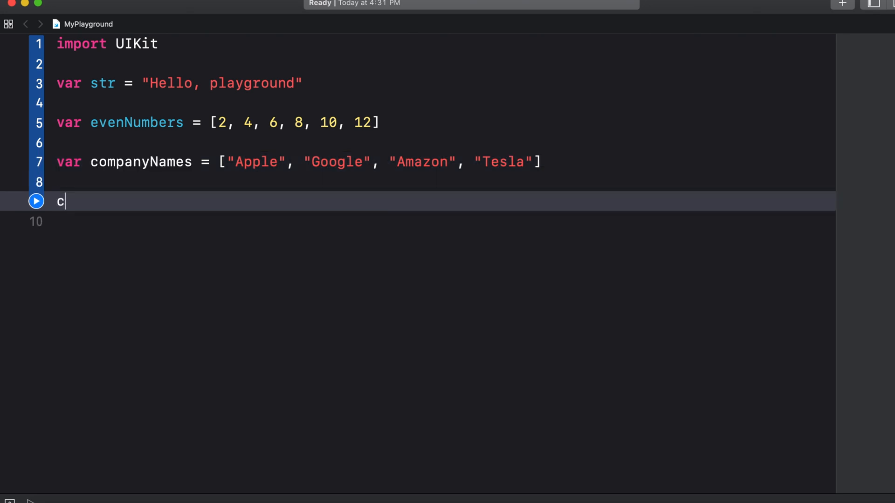
pyautogui.write('ompanyNames.appl')
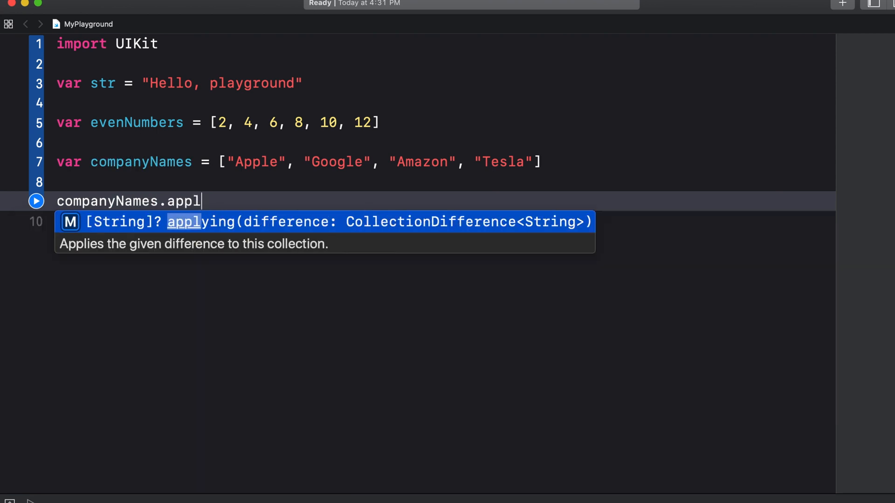
pyautogui.write('end("')
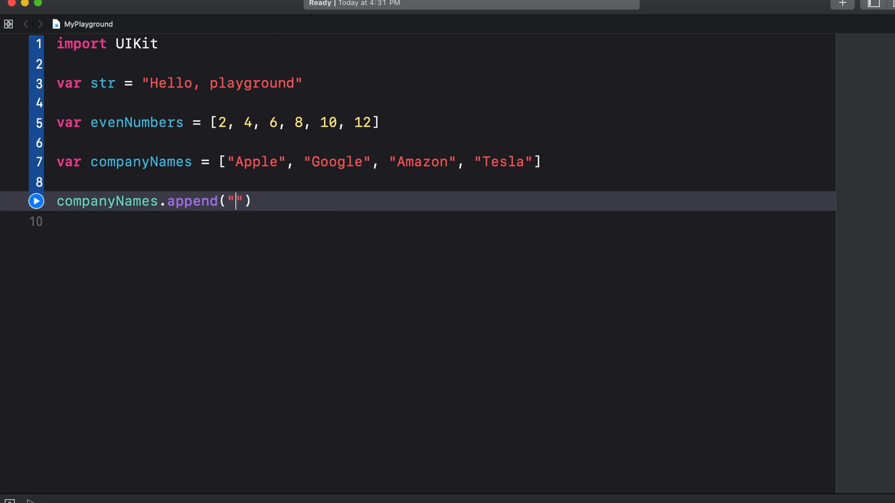
pyautogui.write('Oracle')
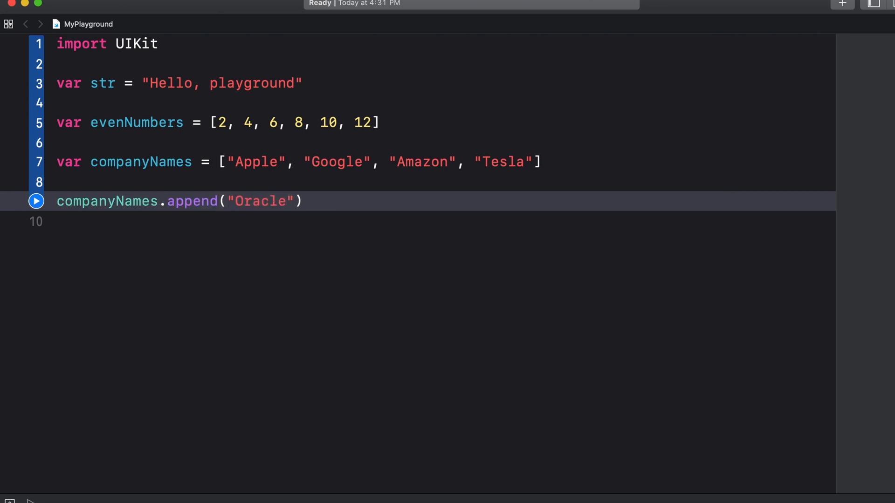
pyautogui.write('pri')
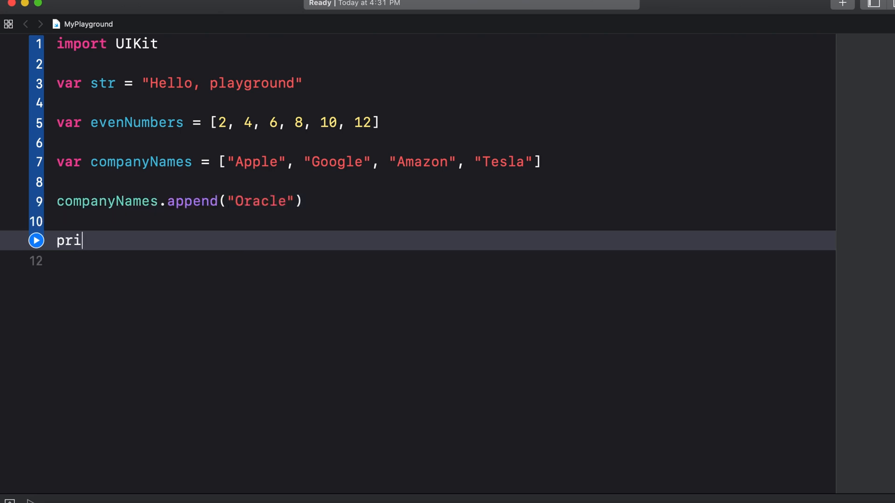
pyautogui.write('nt(companyNames')
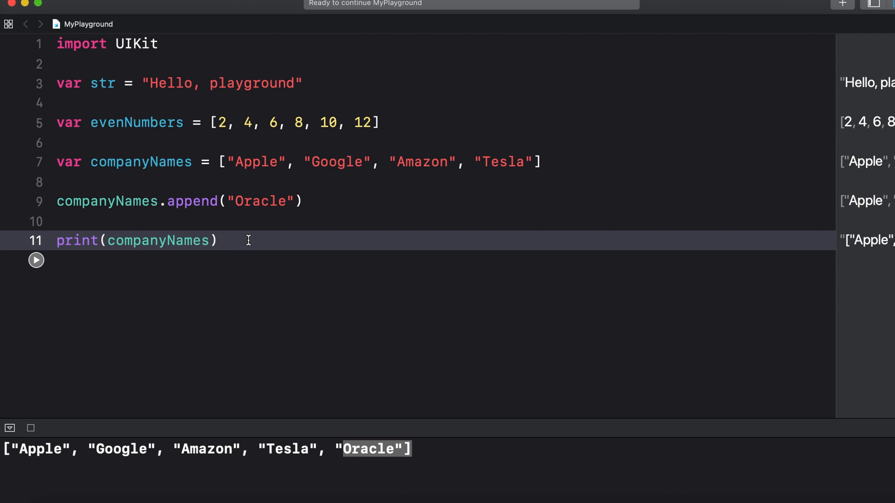
# Append ["Hooli", "Pied Piper"] via contentsOf, print companyNames and run to line 15
pyautogui.write('companyNames.appe')
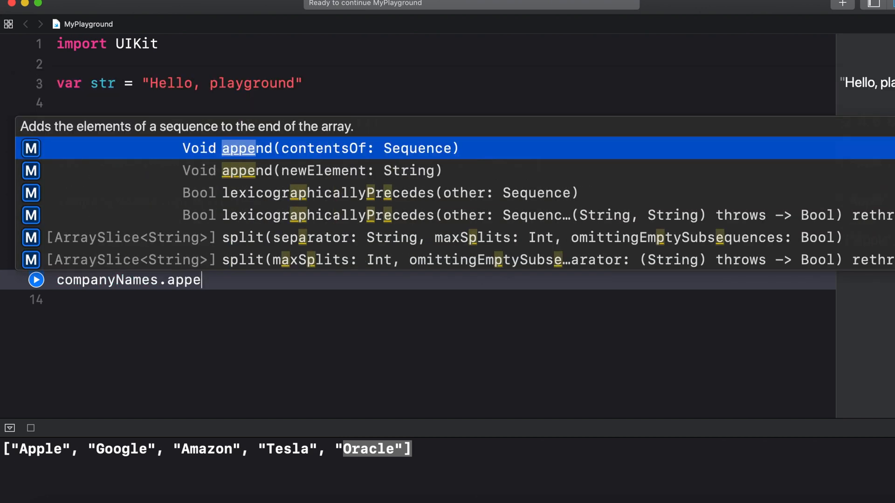
pyautogui.click(320, 148)
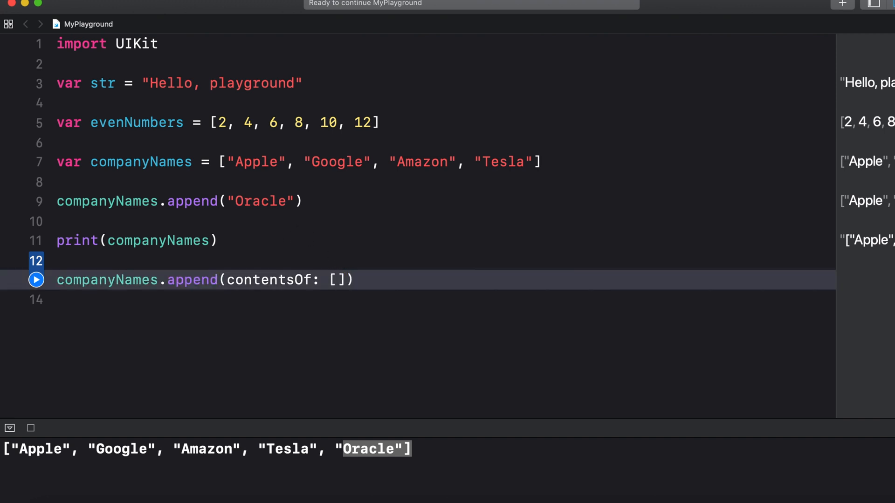
pyautogui.write('""')
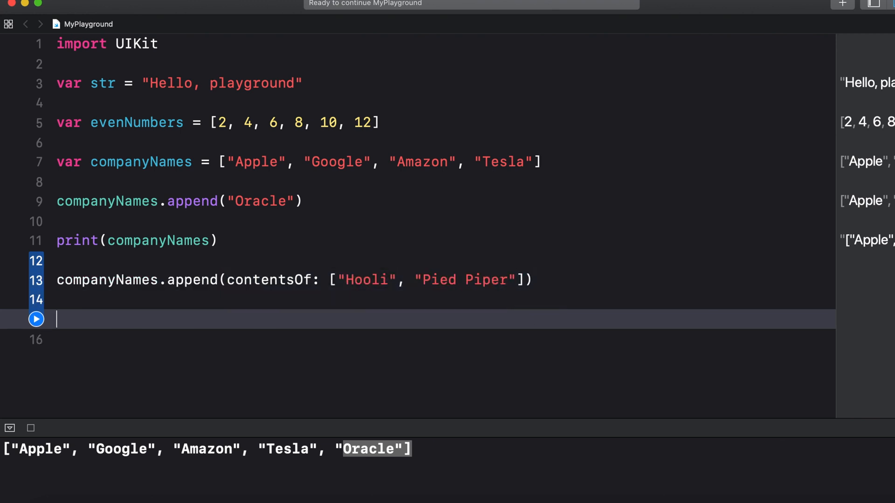
pyautogui.write('print(com')
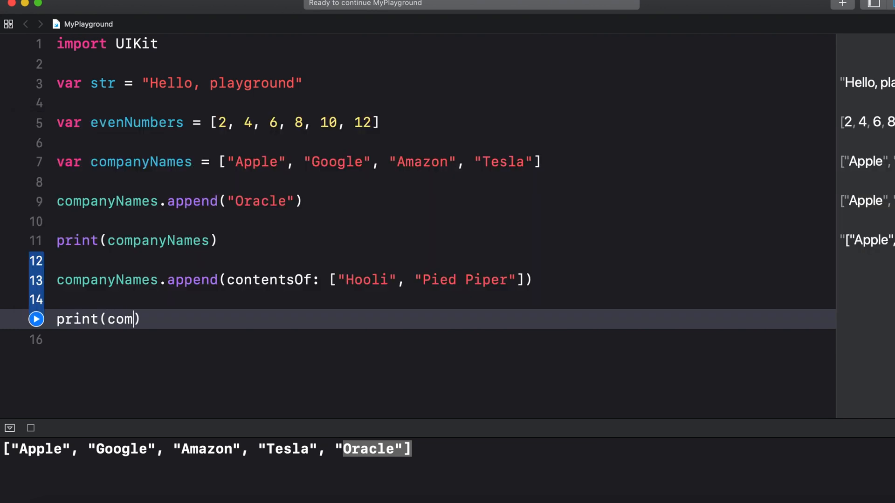
pyautogui.write('panyNames')
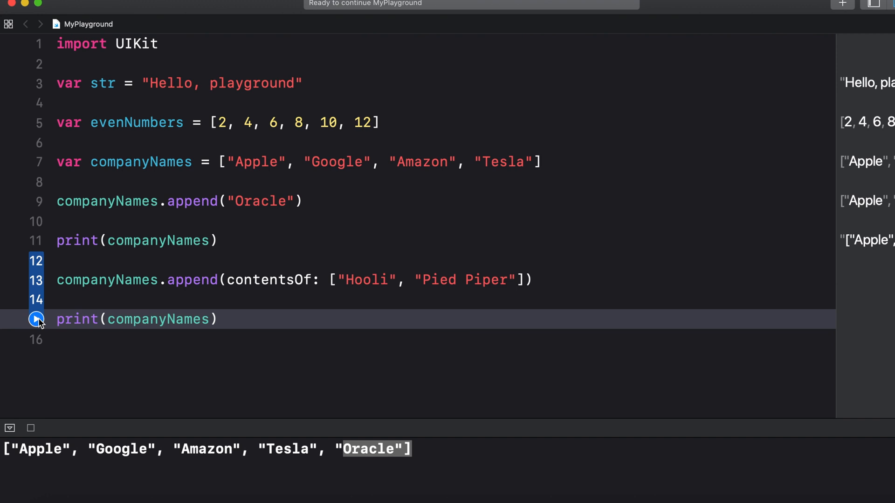
pyautogui.click(37, 319)
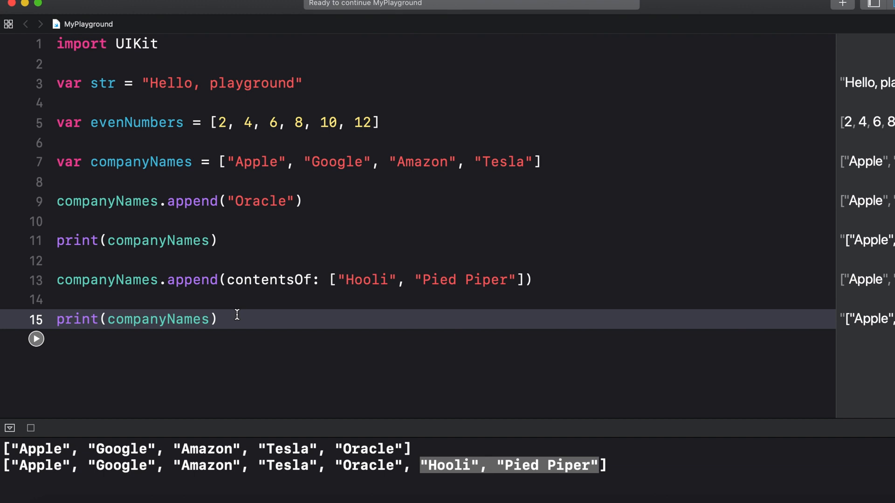
# Write companyNames.insert("Samsung", at: 1), noting Google currently sits at index 1
pyautogui.write('companyNames')
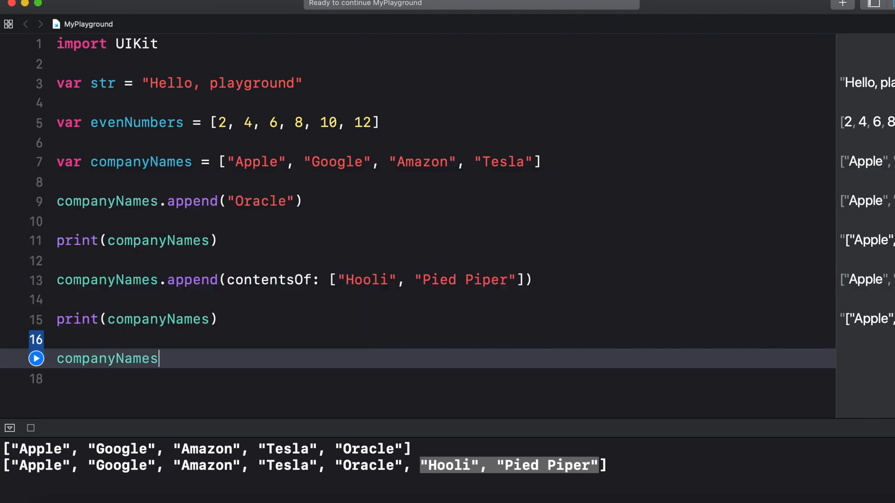
pyautogui.write('.insert(')
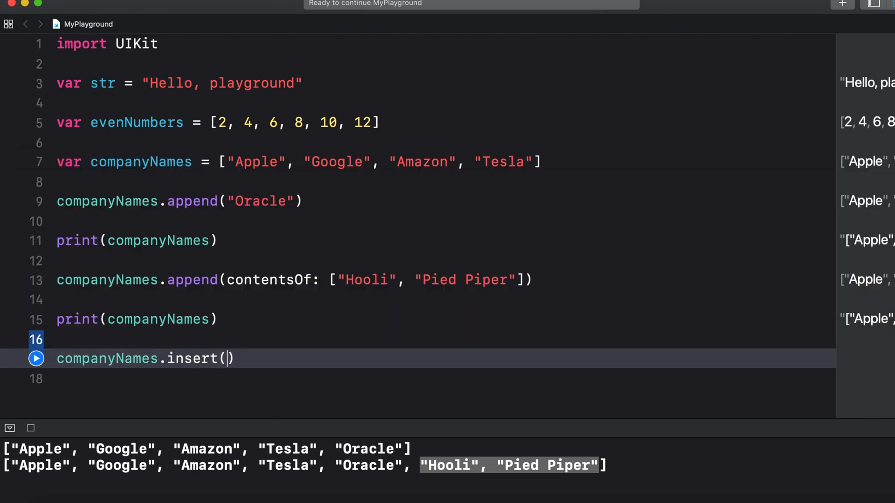
pyautogui.write('"Samsung"')
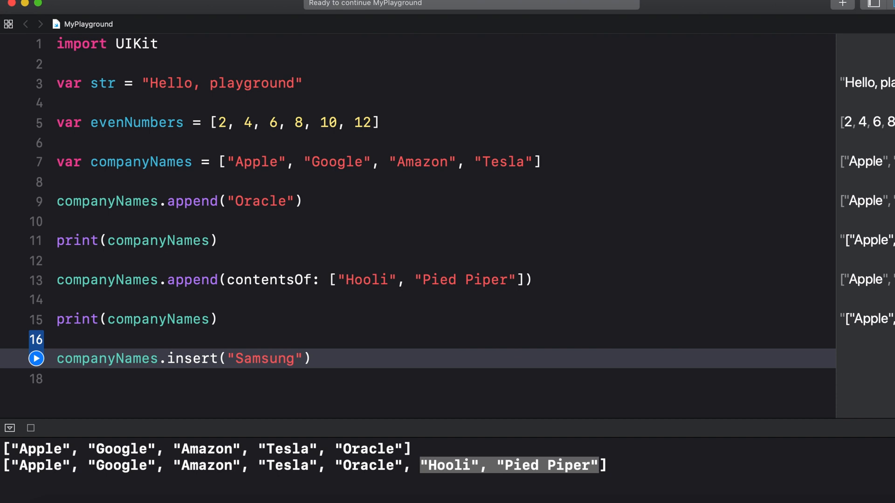
pyautogui.write(', at:')
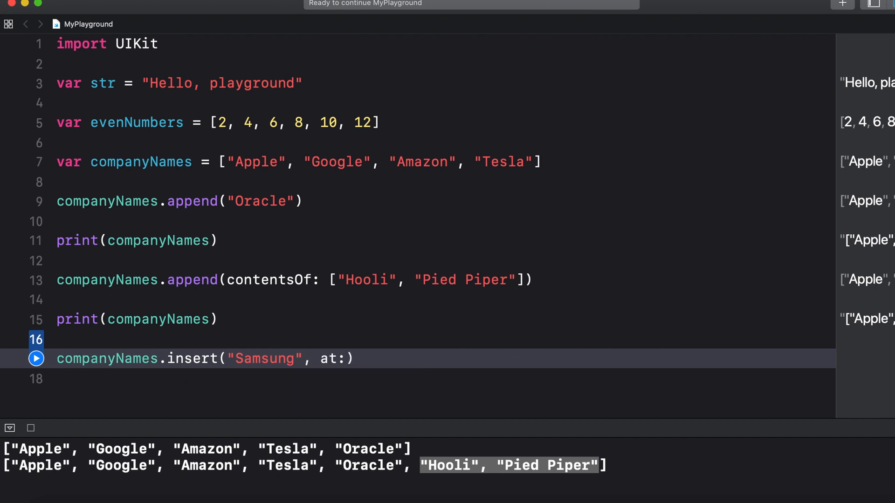
pyautogui.write('1')
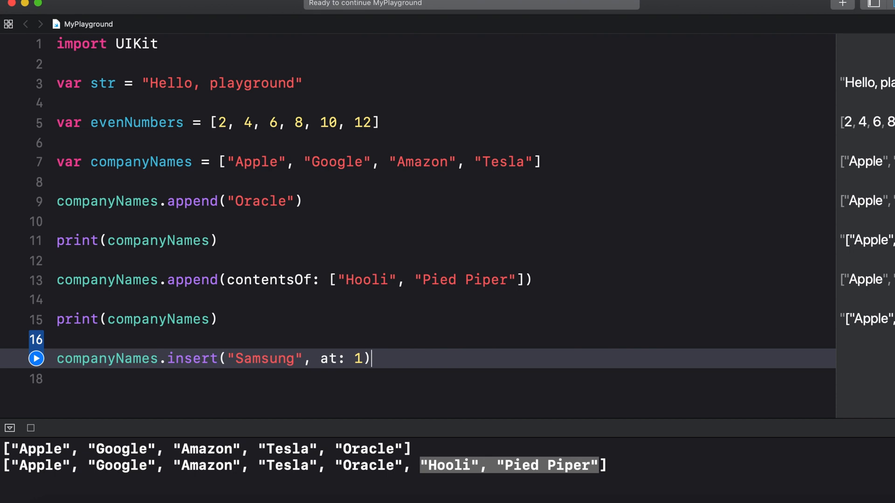
pyautogui.moveTo(331, 387)
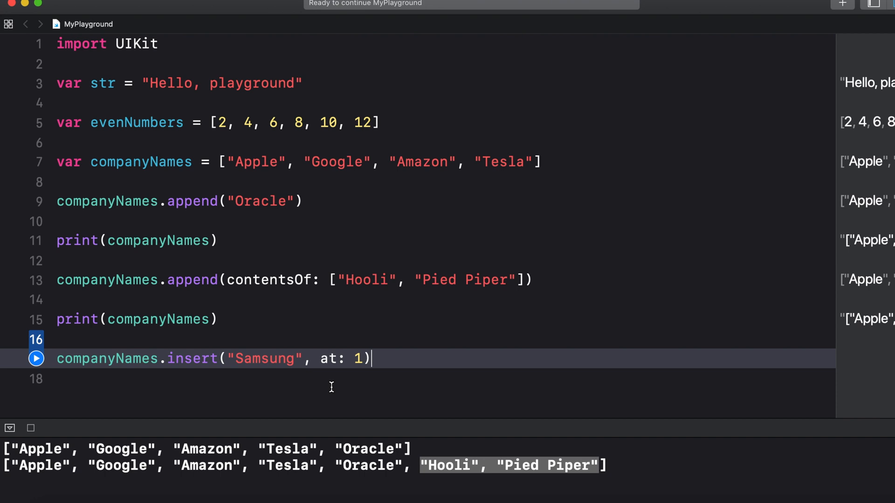
pyautogui.doubleClick(335, 162)
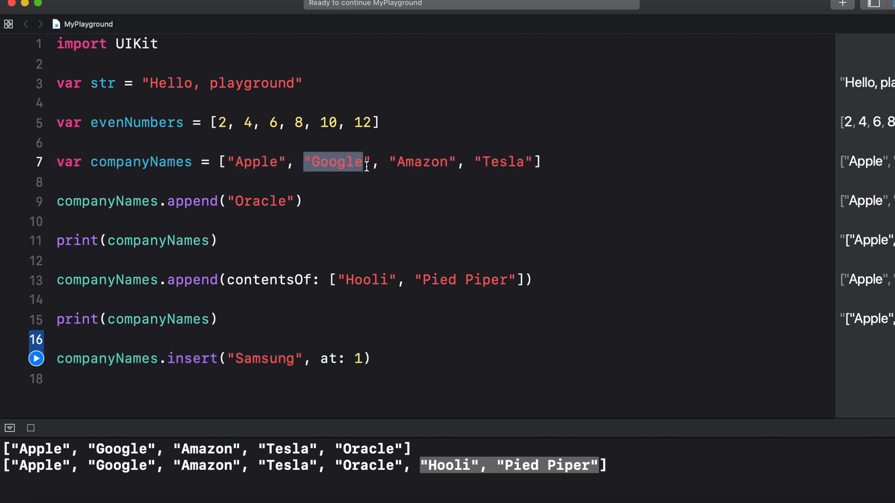
# Add print(companyNames) and move to the end of line 19
pyautogui.write('print(')
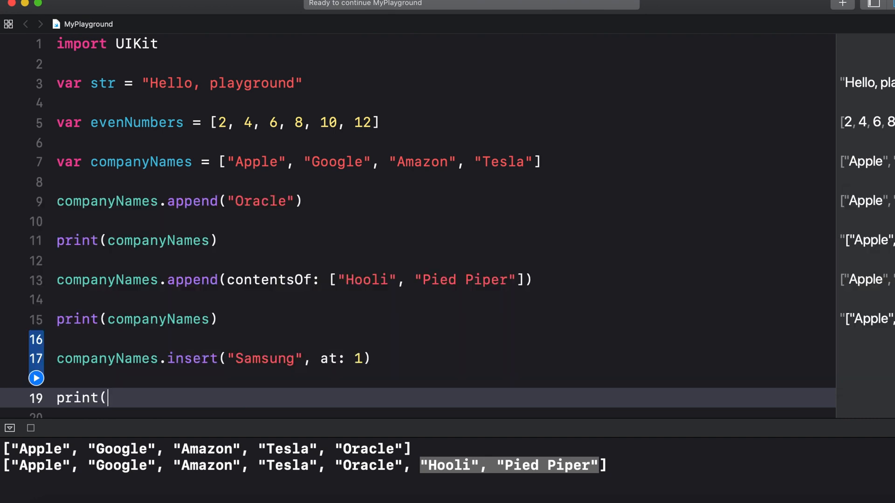
pyautogui.write('companyNames')
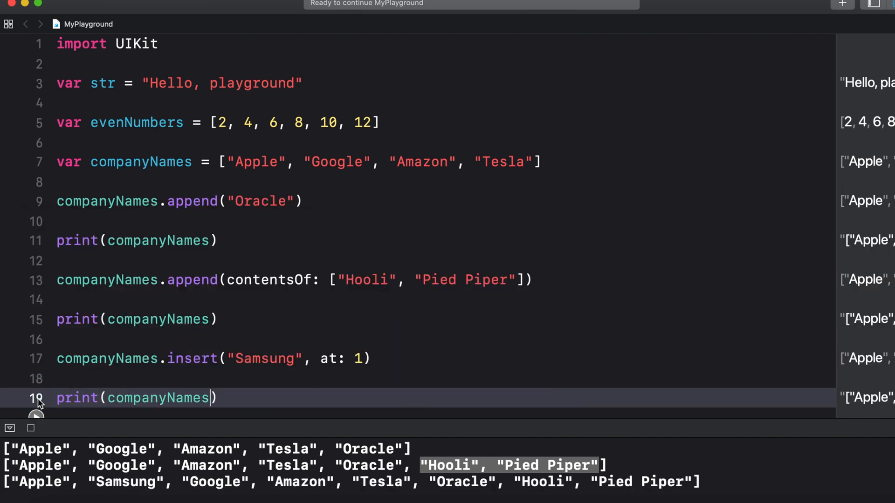
pyautogui.scroll(-3)
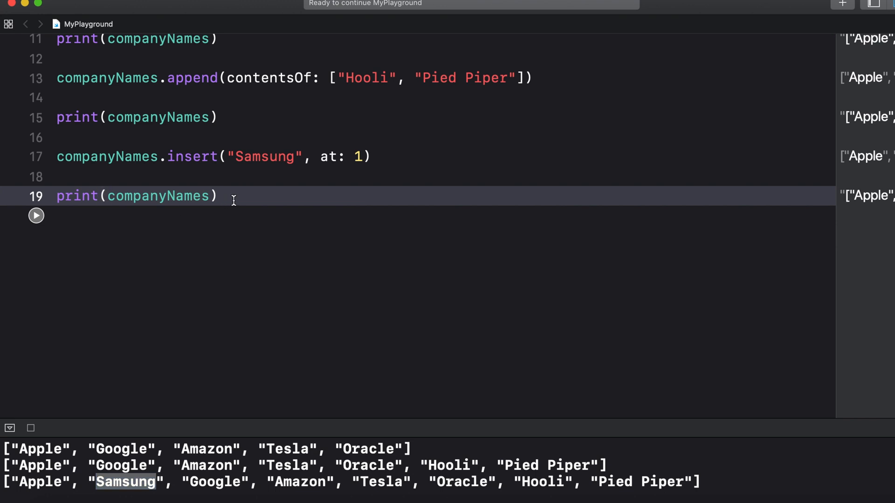
pyautogui.click(220, 196)
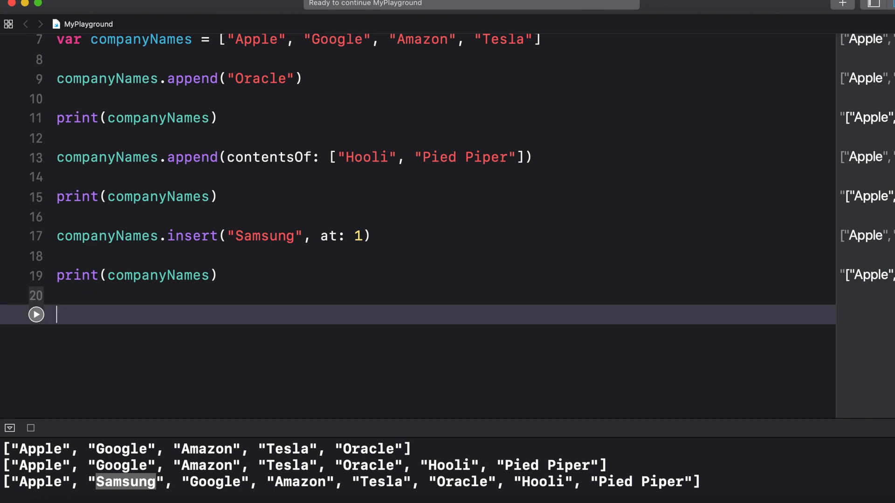
# Write evenNumbers.remove(at: 0) followed by print(evenNumbers)
pyautogui.write('evenNumbers')
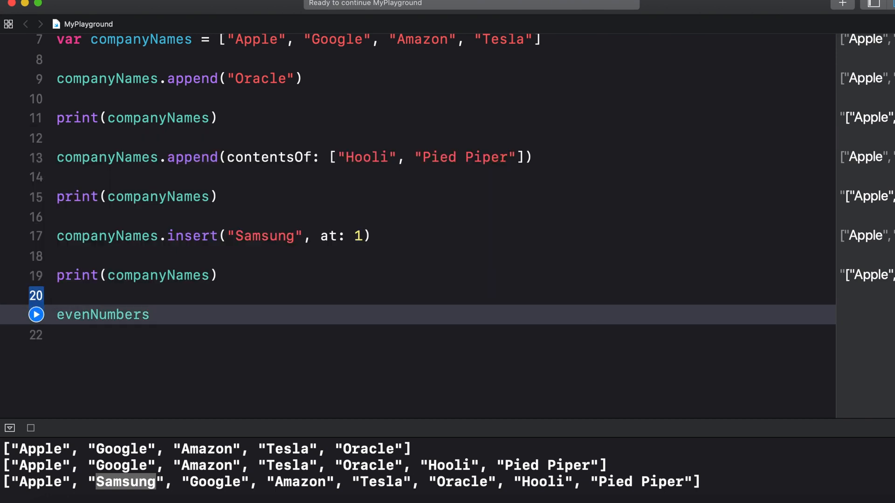
pyautogui.write('.remove(a')
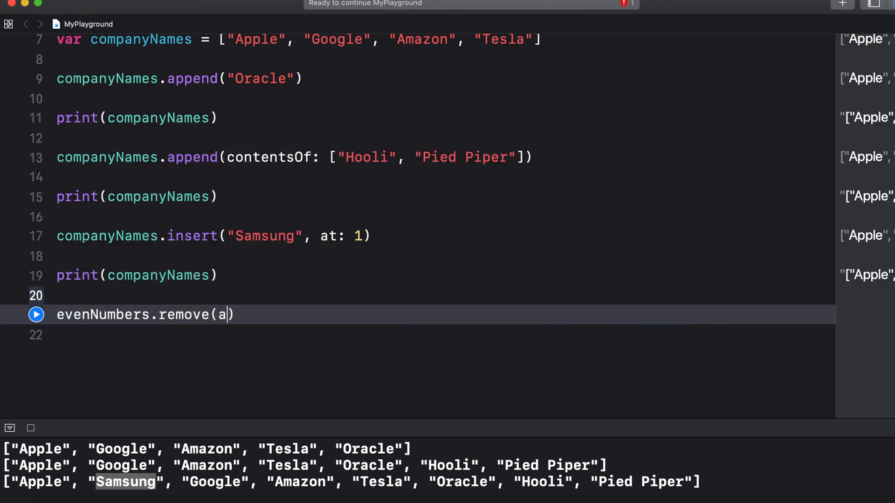
pyautogui.write('t: 0')
pyautogui.write('print(')
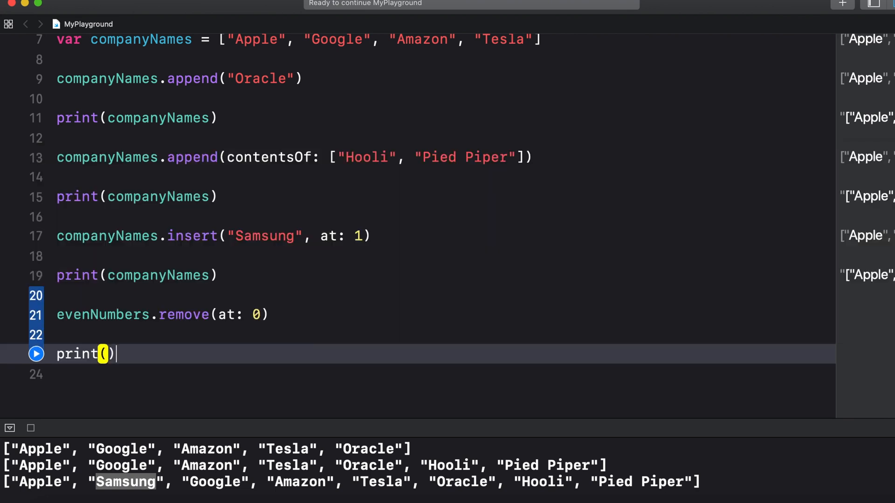
pyautogui.write('evenNumbers')
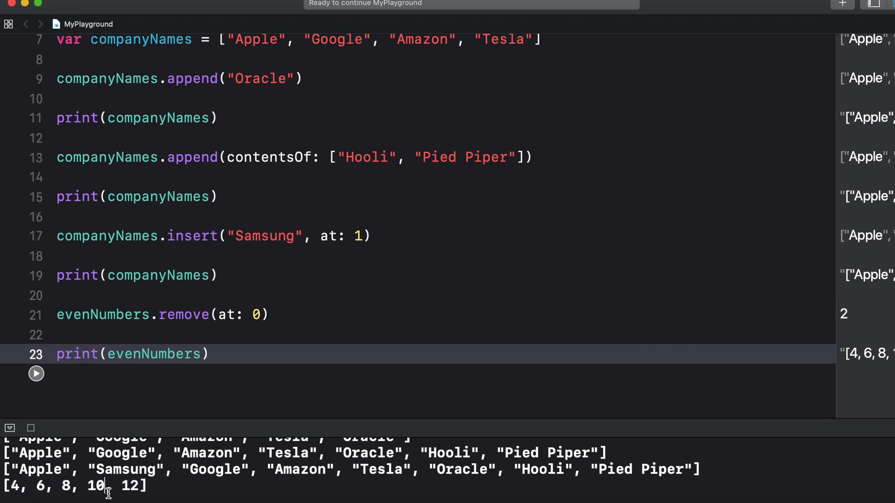
# Write evenNumbers.removeLast() and print(evenNumbers), then run to line 27
pyautogui.write('eve')
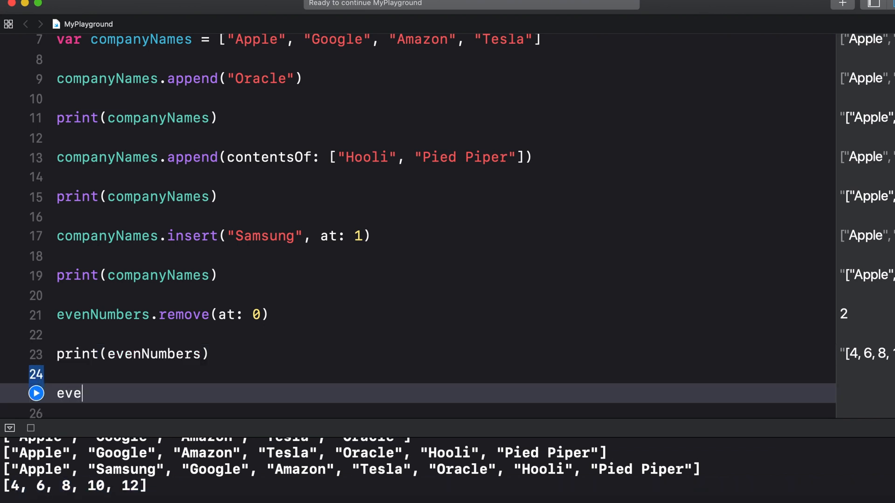
pyautogui.write('nNumbers.r')
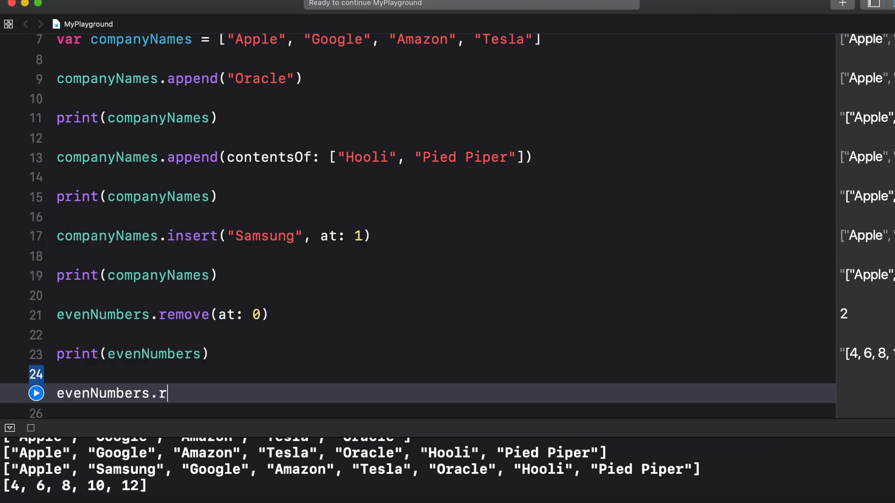
pyautogui.write('emoveLast(')
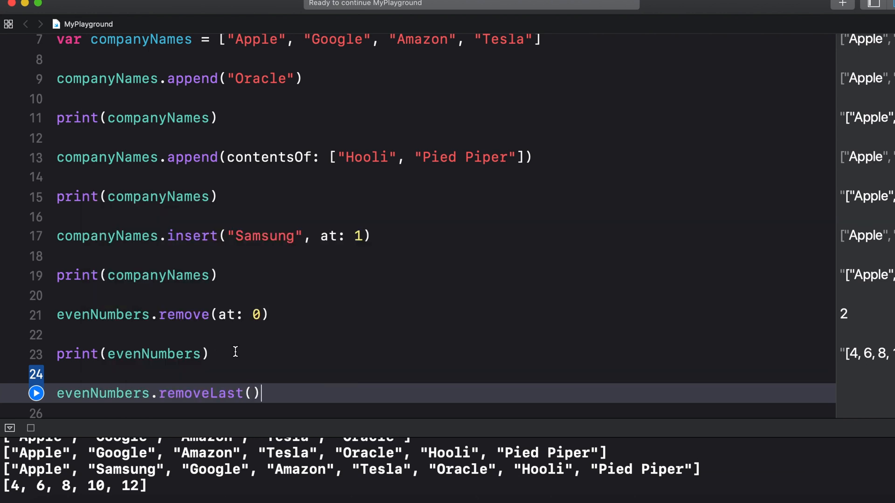
pyautogui.write('print(')
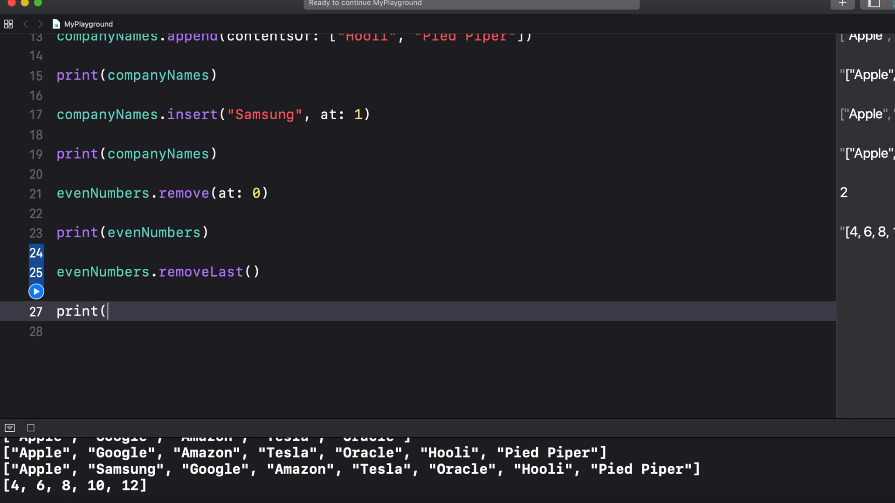
pyautogui.write('evenNumbers)')
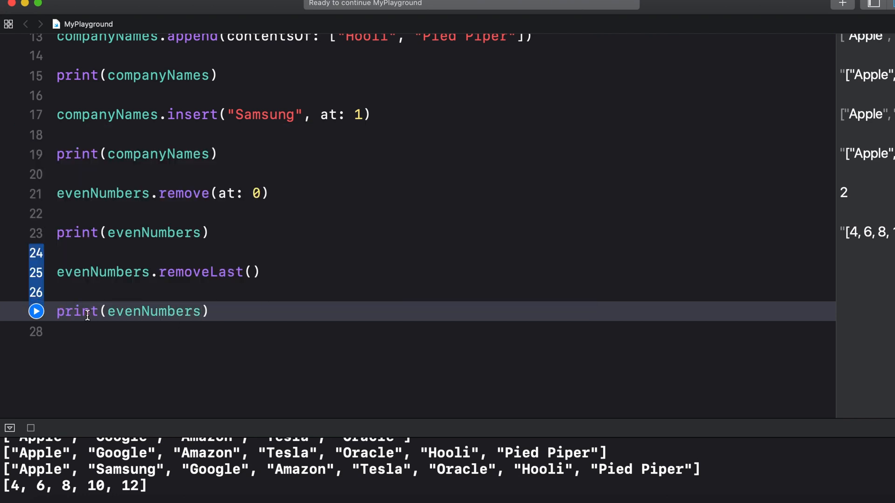
pyautogui.click(37, 311)
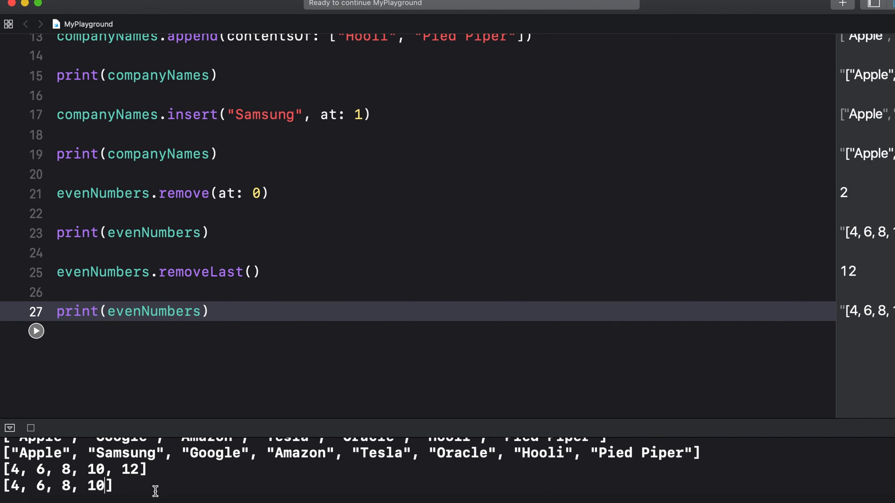
# Write evenNumbers.removeSubrange(1...2) and print(evenNumbers), then begin evenNumbers on line 33
pyautogui.write('e')
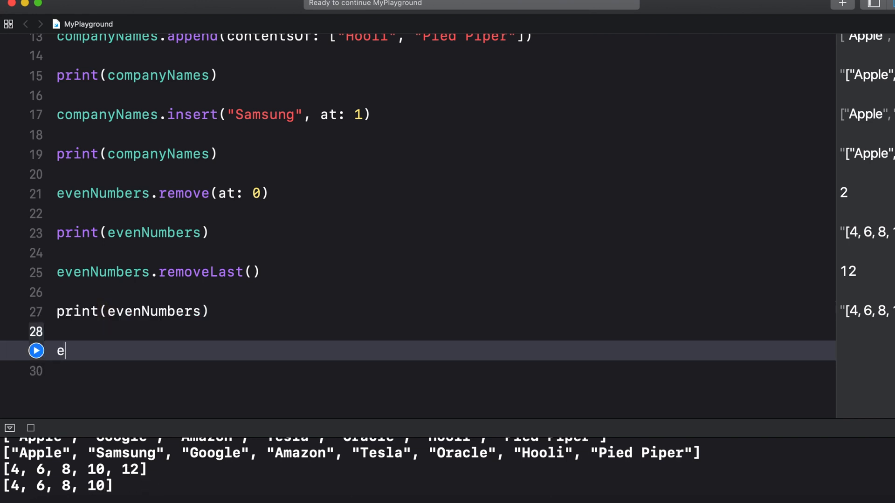
pyautogui.write('venNumber')
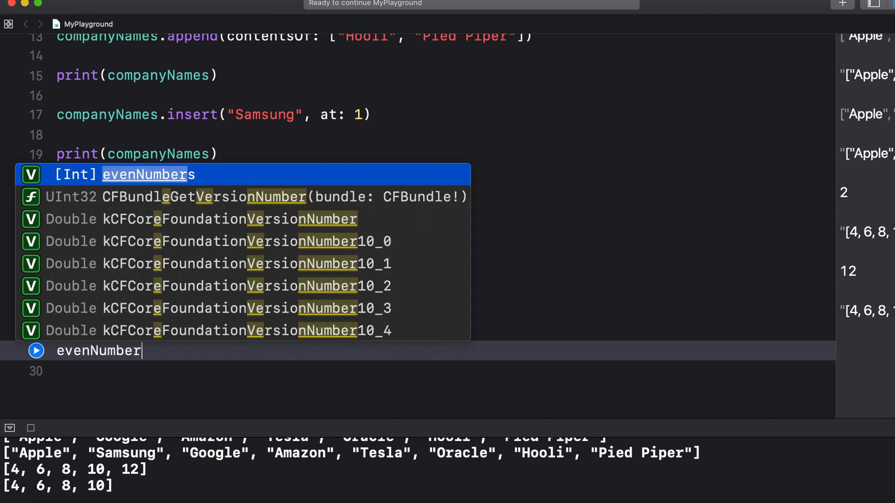
pyautogui.write('s.removeSubrange(bounds: Range<Int>')
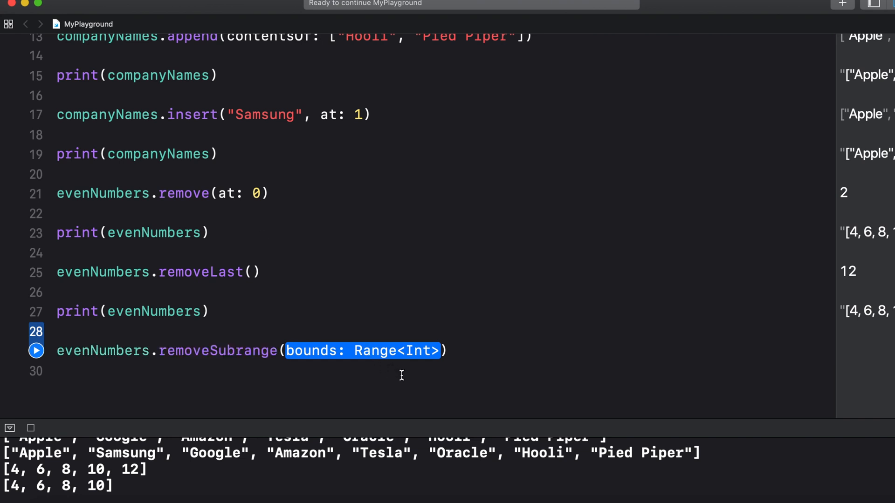
pyautogui.write('1...2')
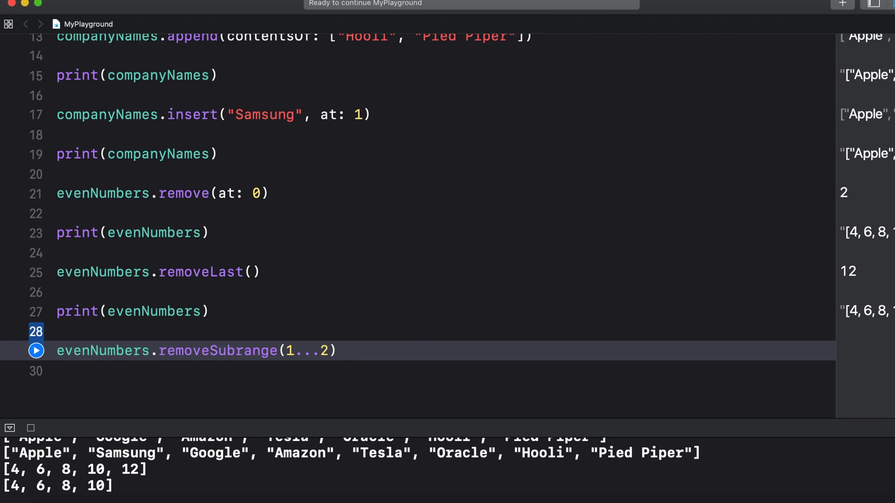
pyautogui.click(336, 350)
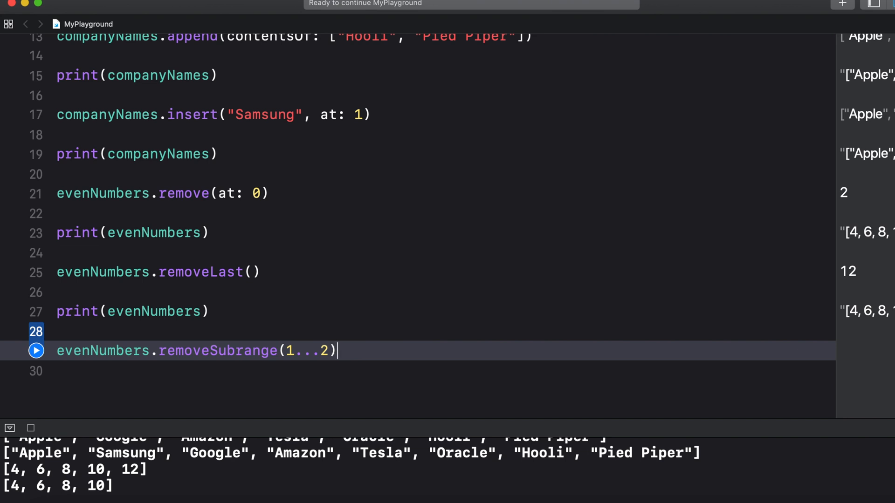
pyautogui.write('print(evenNumbers')
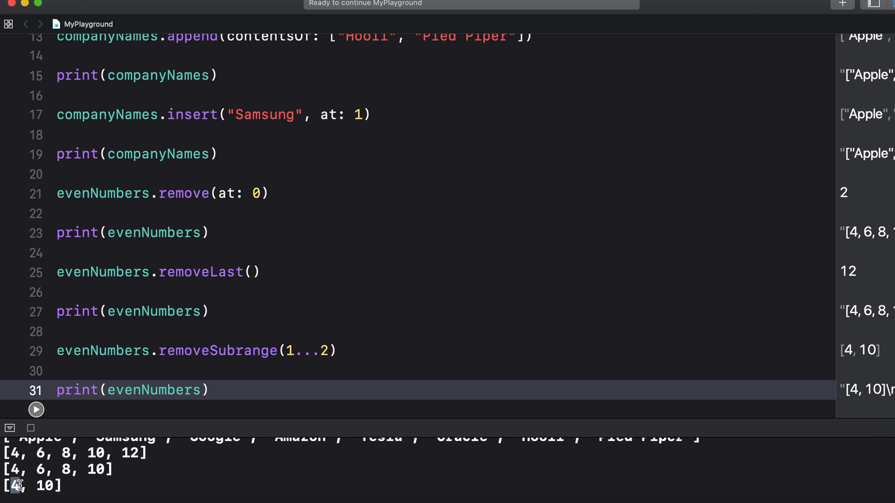
pyautogui.write('evenNumbers')
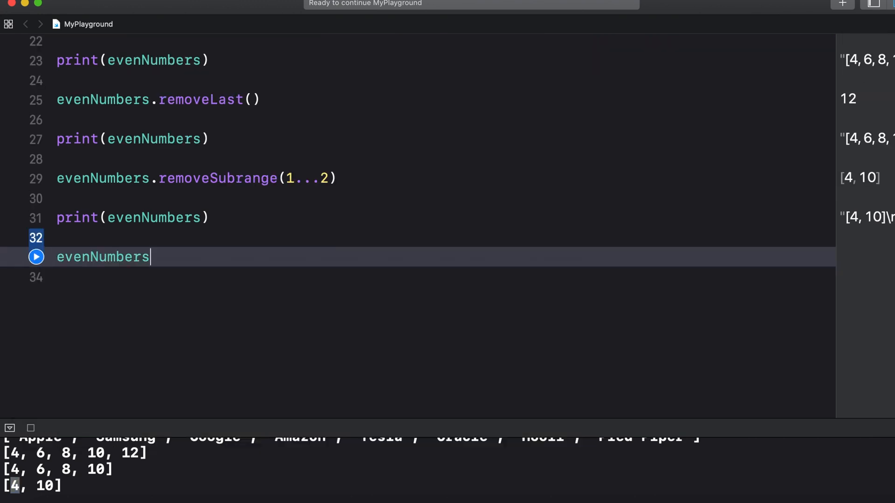
# Complete evenNumbers[0] = 2, add print(evenNumbers) and run to show [2, 10]
pyautogui.write('[0]')
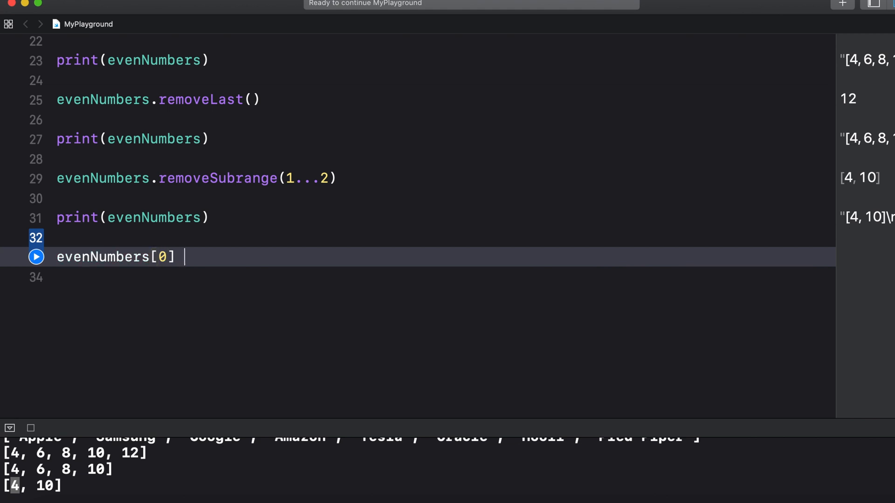
pyautogui.write('= 2')
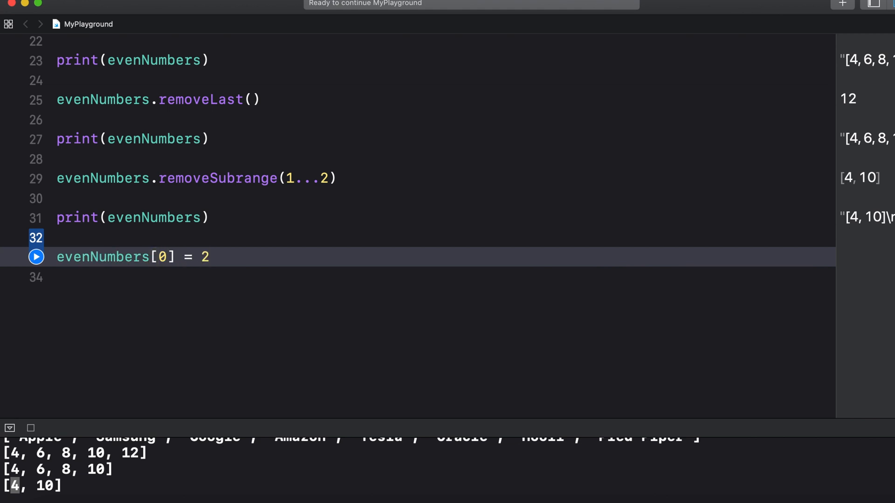
pyautogui.write('prin')
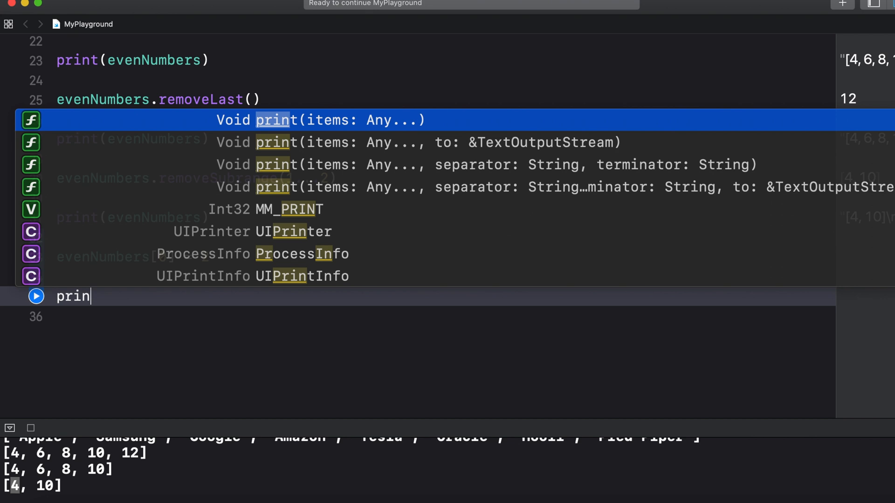
pyautogui.write('t(evenNumbers')
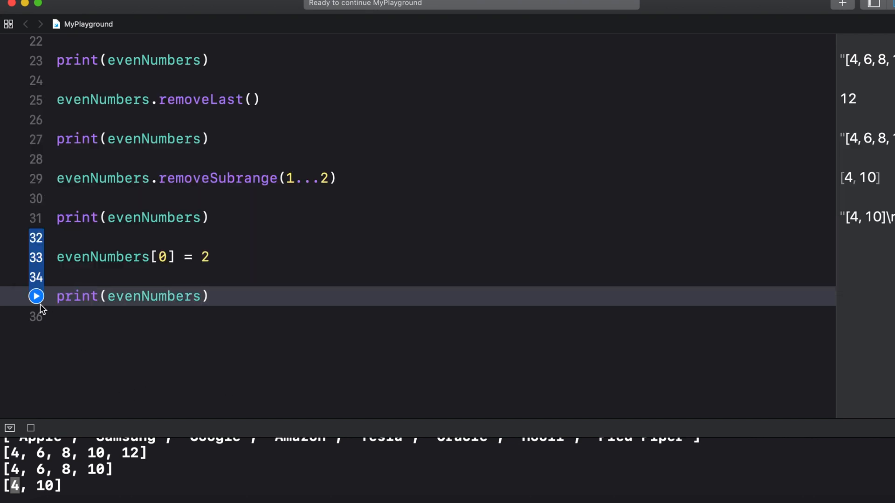
pyautogui.click(36, 296)
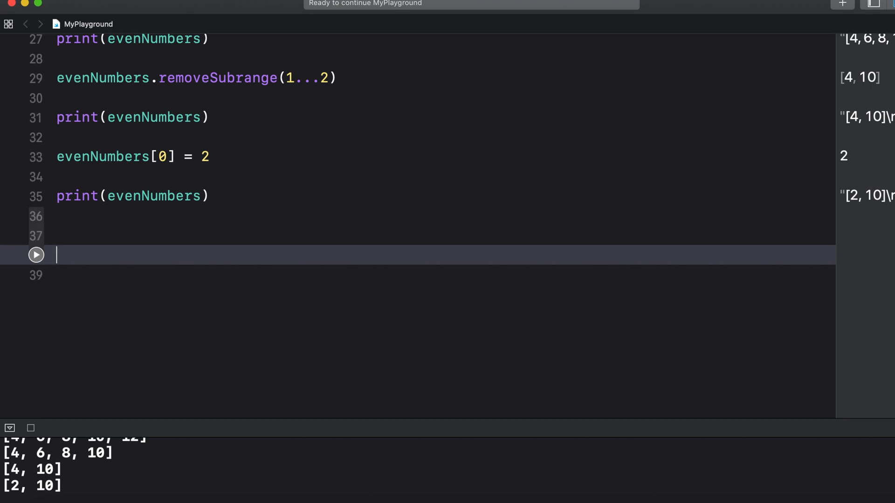
# Write let diceArray = [1, 2, 3, 4, 5, 6]
pyautogui.write('1')
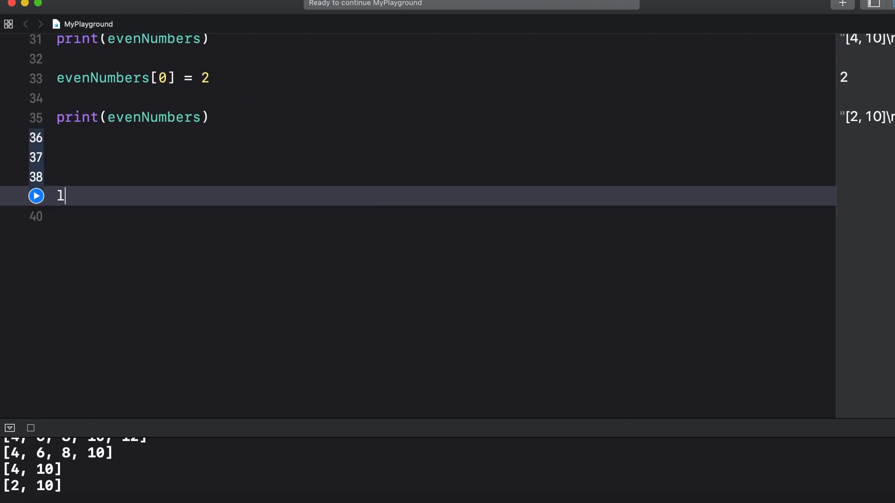
pyautogui.write('et dic')
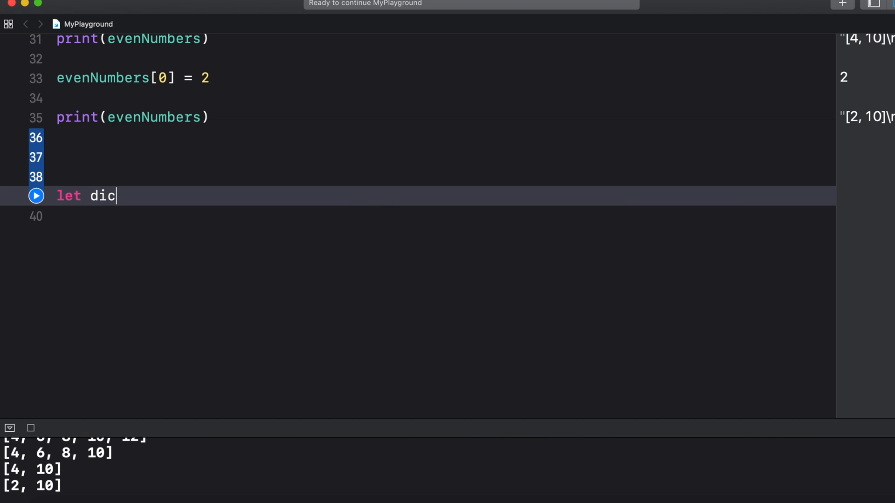
pyautogui.write('eArray =')
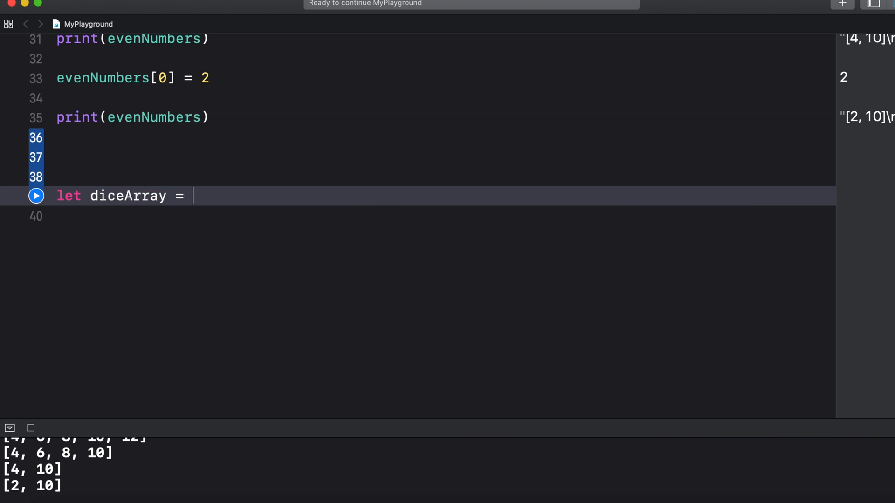
pyautogui.write('[1,')
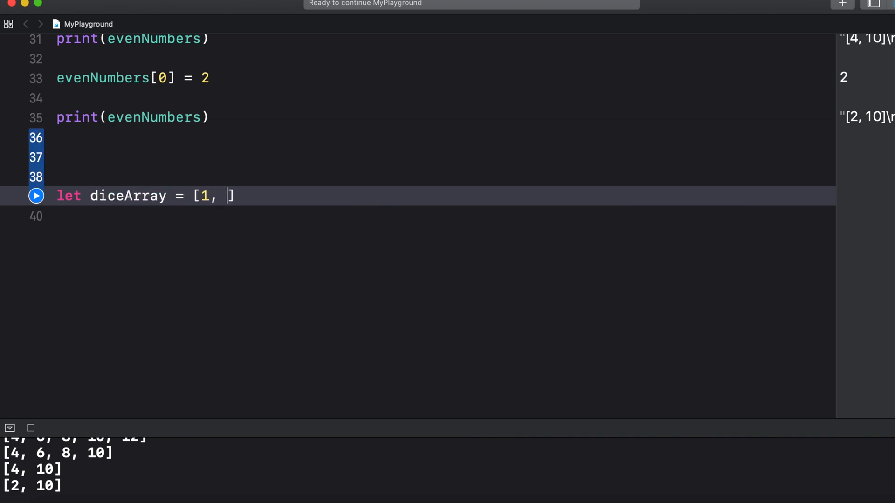
pyautogui.write('2, 3, 4, 5, 6')
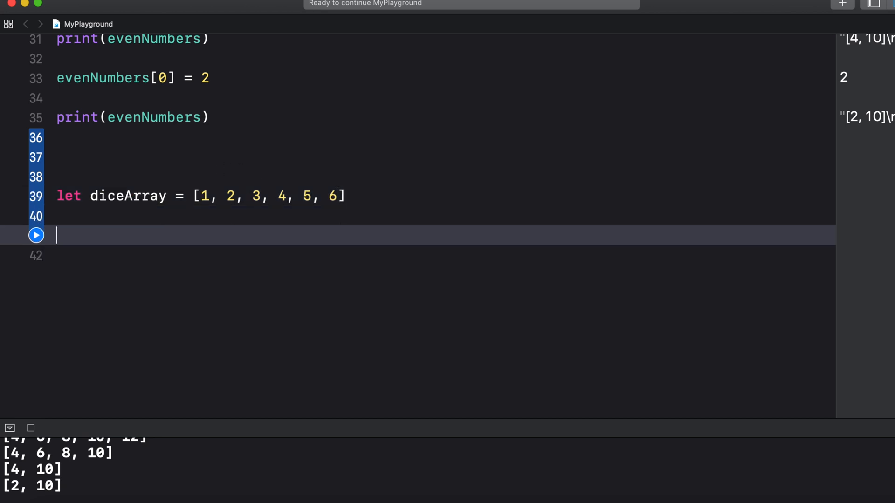
# Declare var randomNumber1 = 0 and var randomNumber2 = 0, ending on a fresh line
pyautogui.write('var rando')
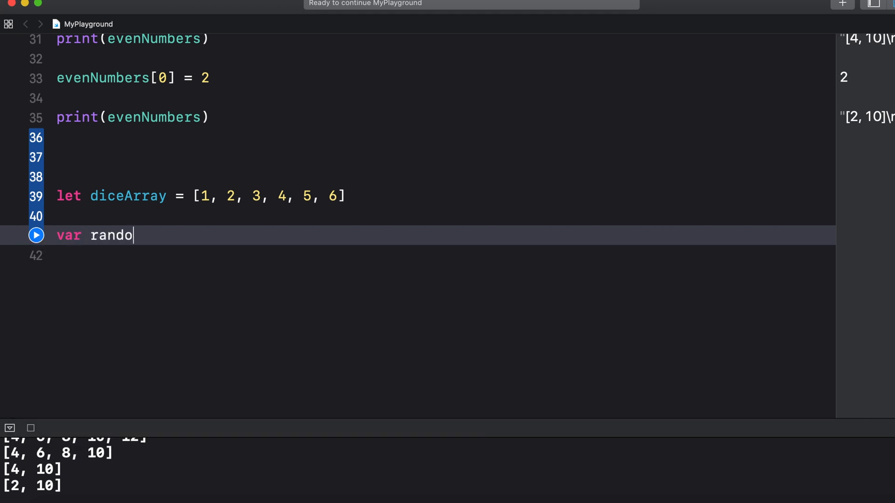
pyautogui.write('mNumber1')
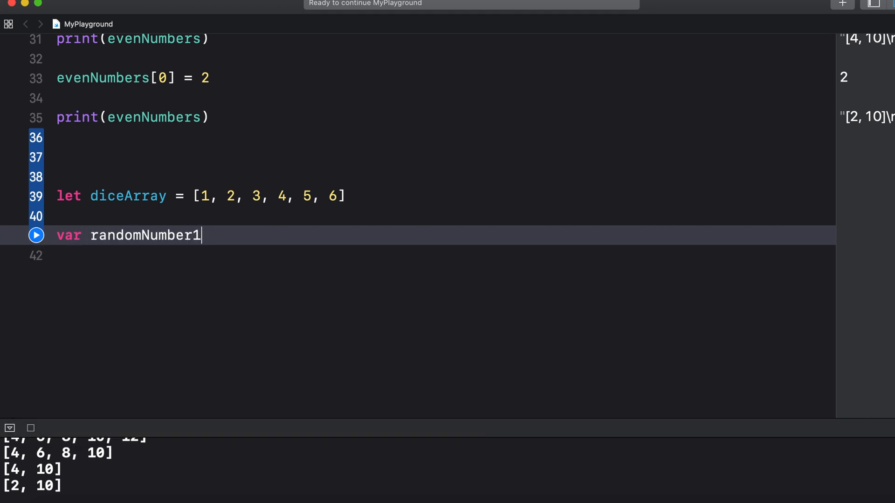
pyautogui.write('=')
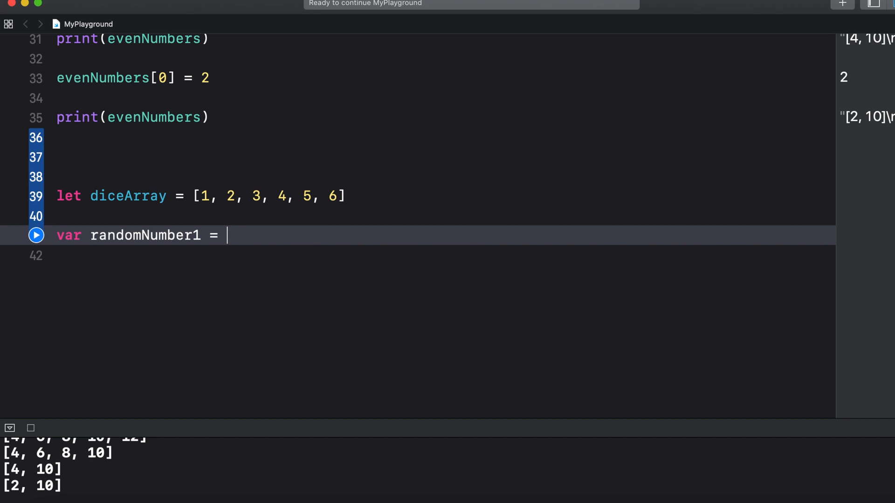
pyautogui.write('0')
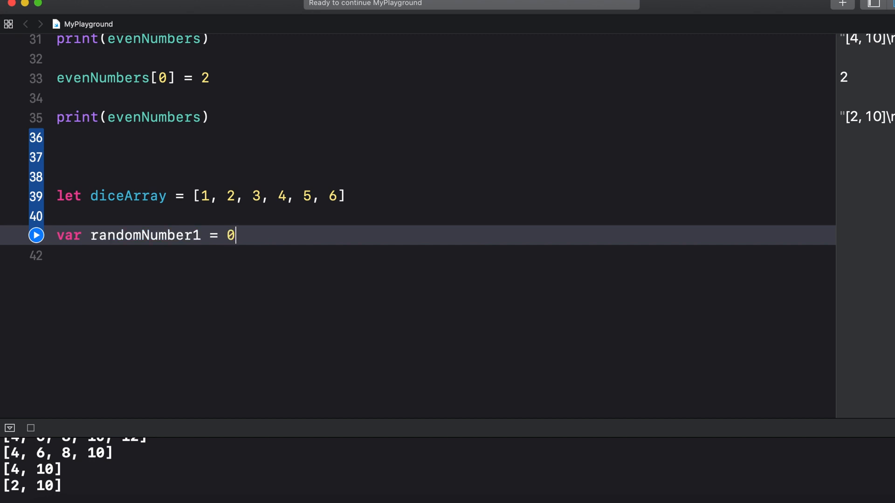
pyautogui.write('var rando')
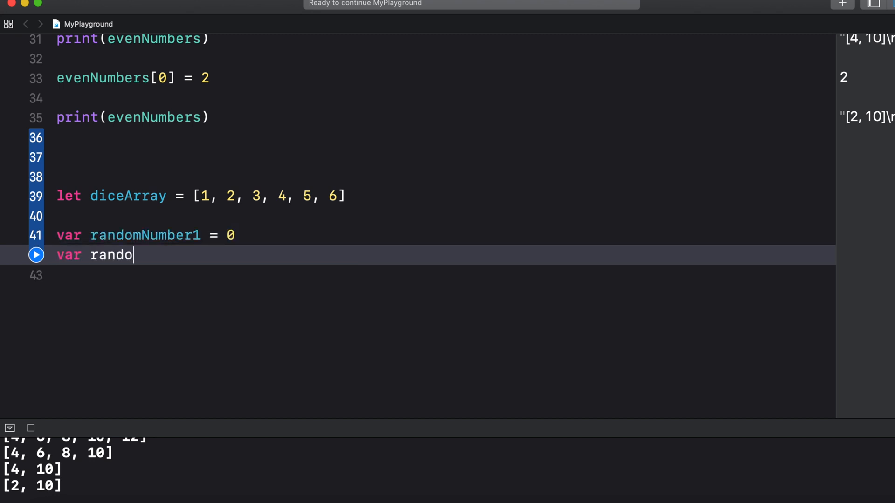
pyautogui.write('mNumber')
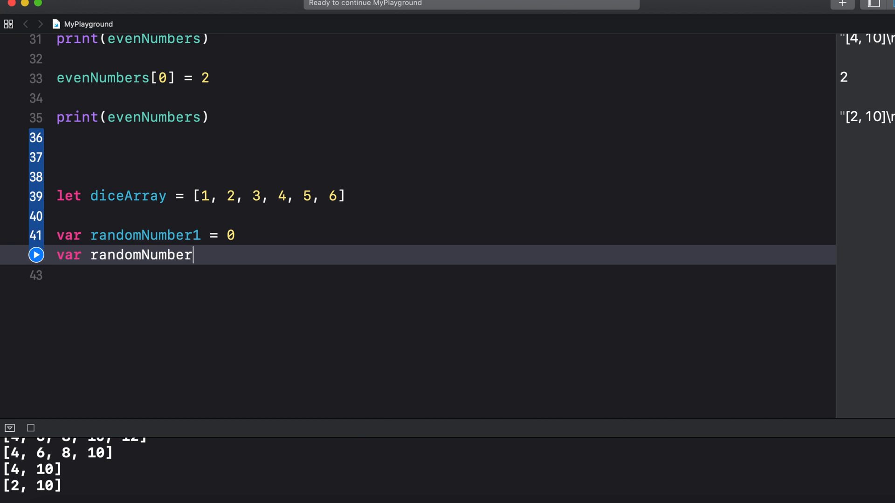
pyautogui.write('2 = 0')
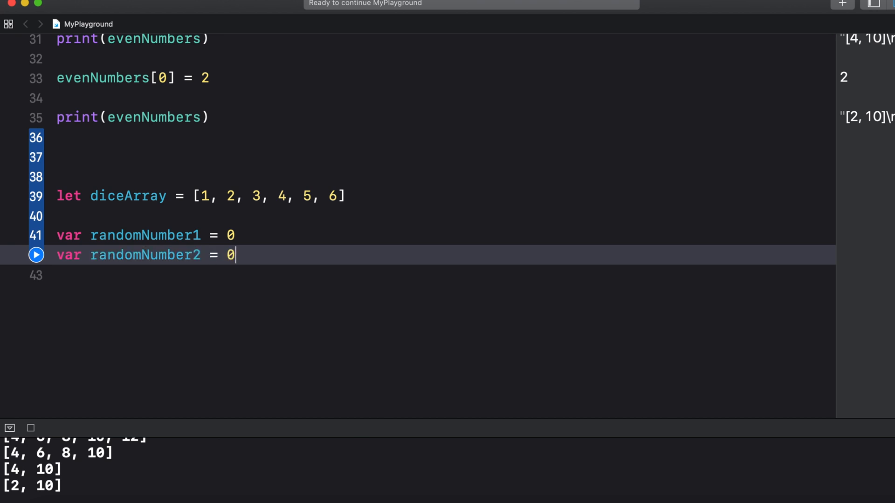
pyautogui.press('enter')
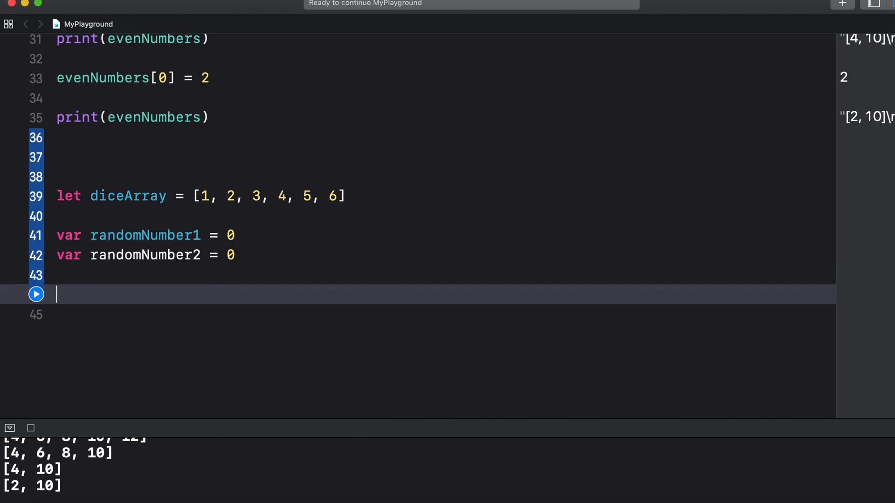
# Write func roll() { with its braces and place the cursor inside the body
pyautogui.write('func r')
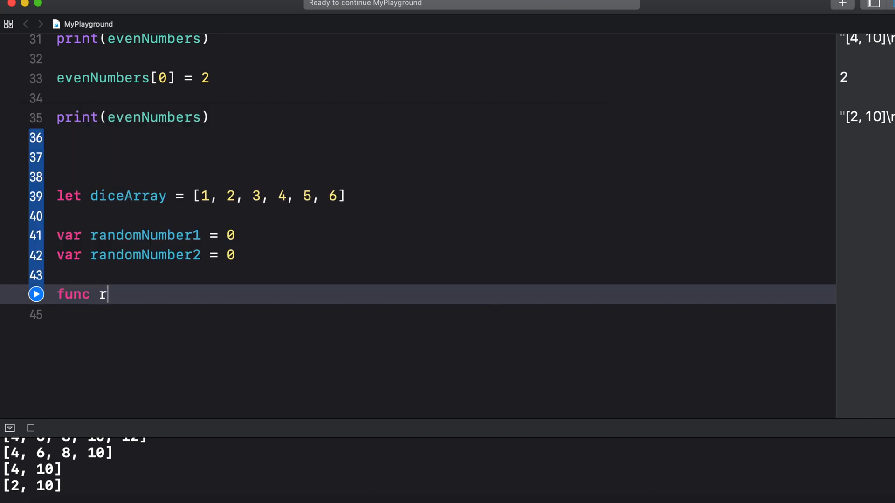
pyautogui.write('oll')
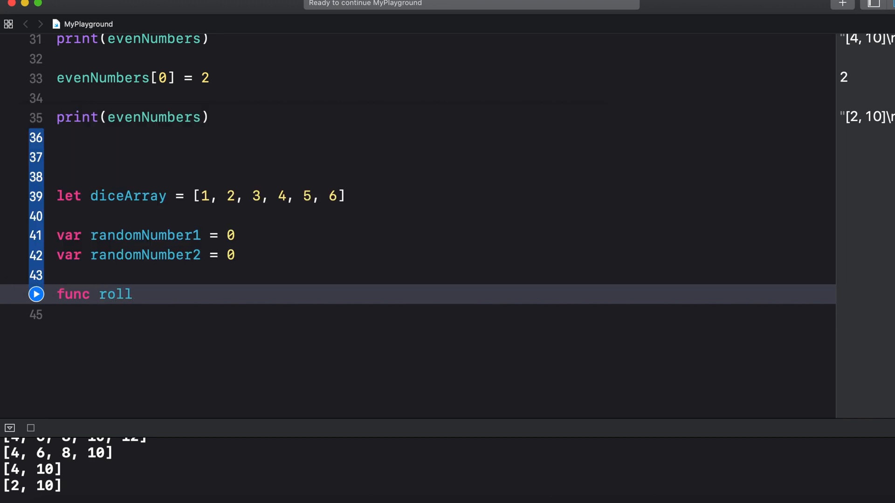
pyautogui.write('()')
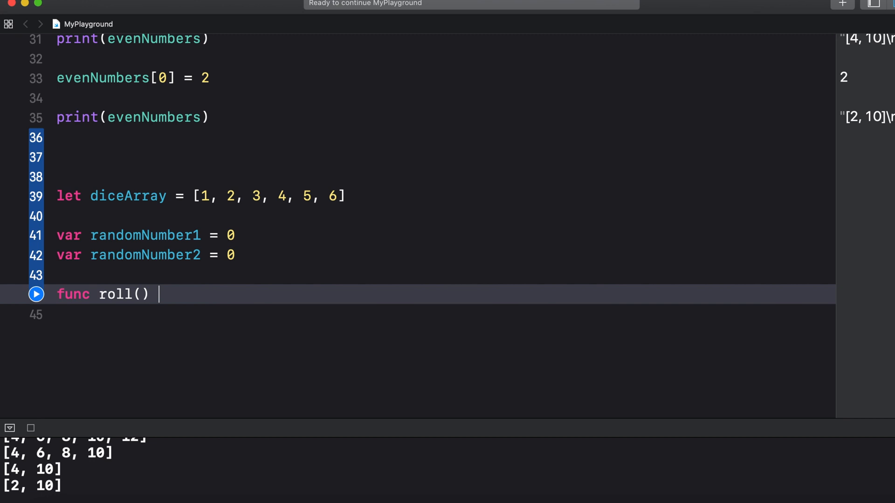
pyautogui.write('{')
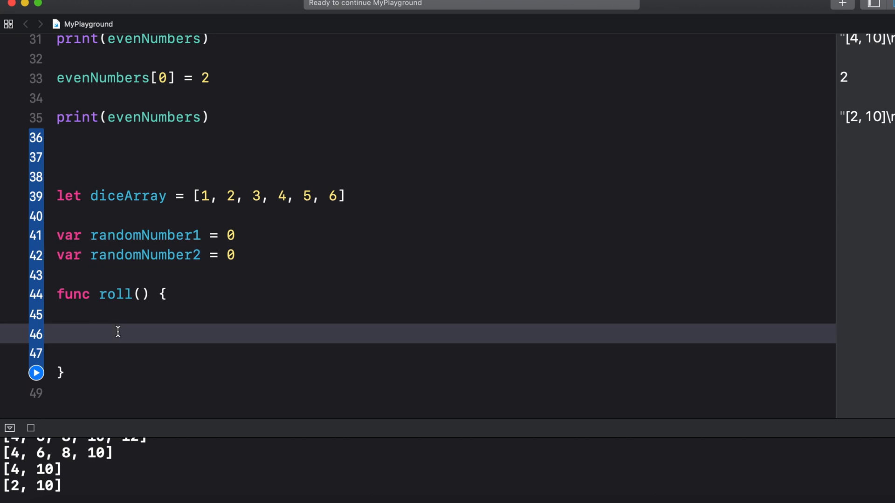
pyautogui.click(118, 333)
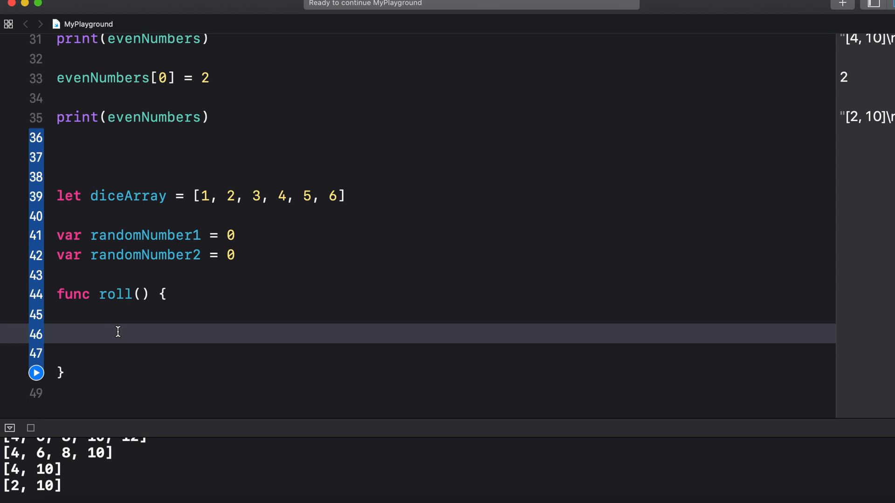
pyautogui.click(232, 196)
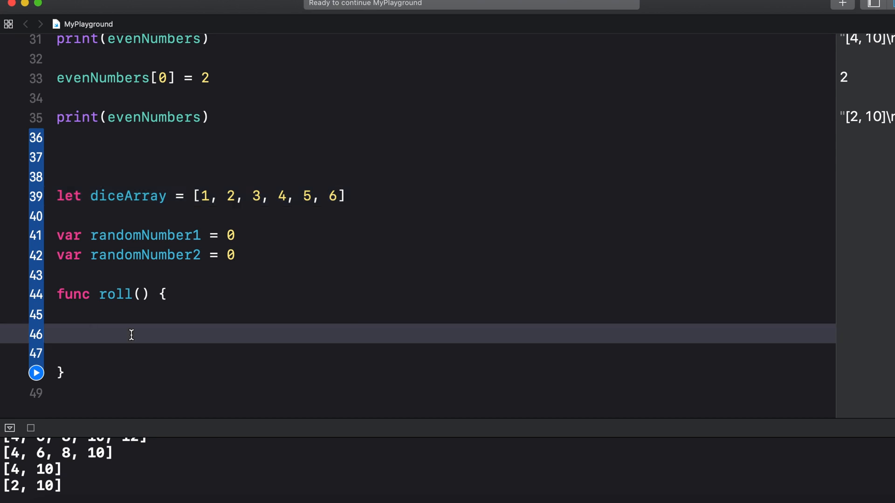
# Assign randomNumber1 and randomNumber2 each Int(arc4random_uniform(6)) inside roll()
pyautogui.write('ran')
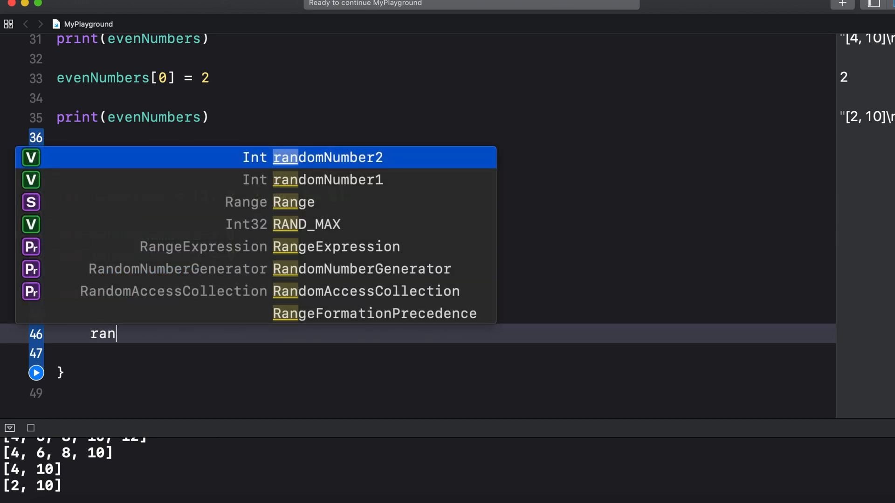
pyautogui.write('domNumber1 =')
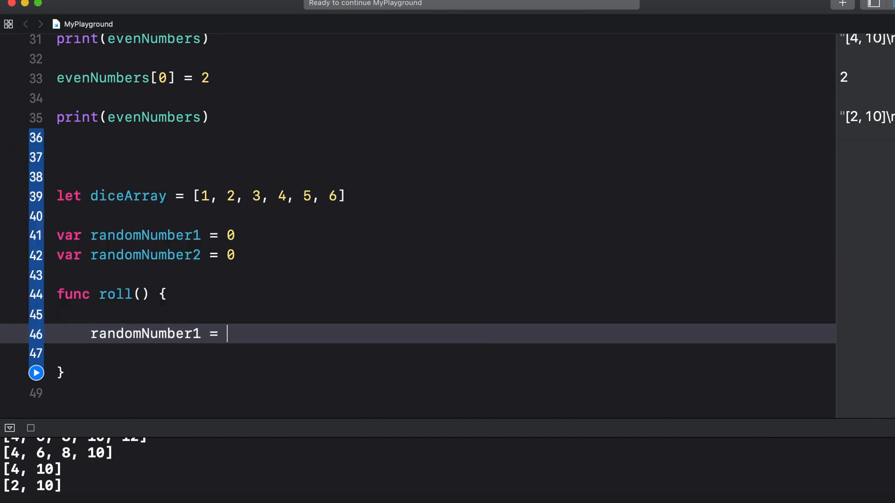
pyautogui.write('Int')
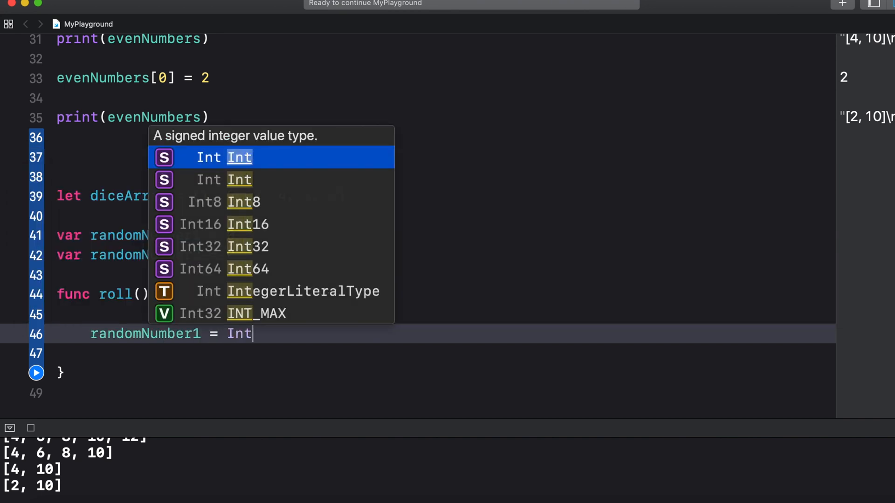
pyautogui.write('(a')
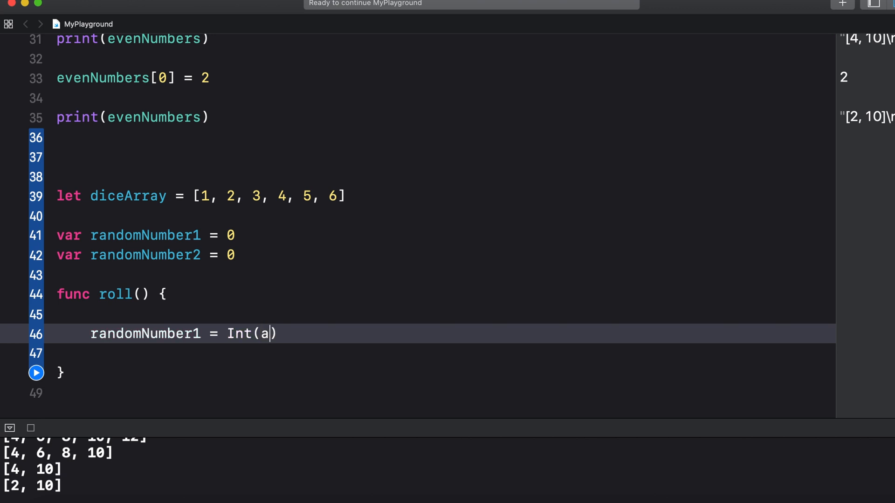
pyautogui.write('rc4ran')
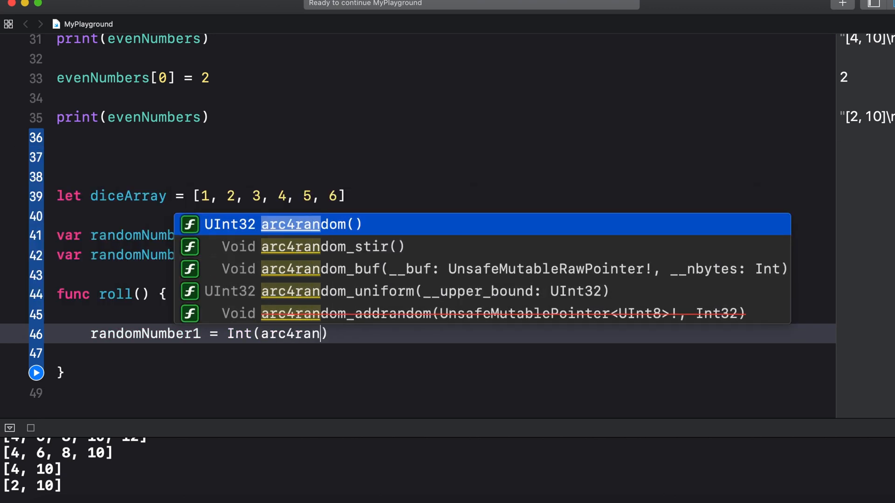
pyautogui.write('_uniform(')
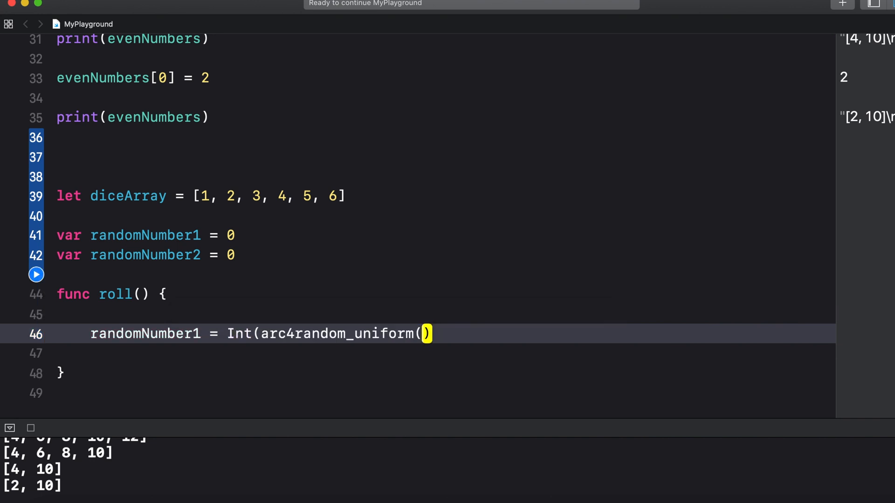
pyautogui.write('6')
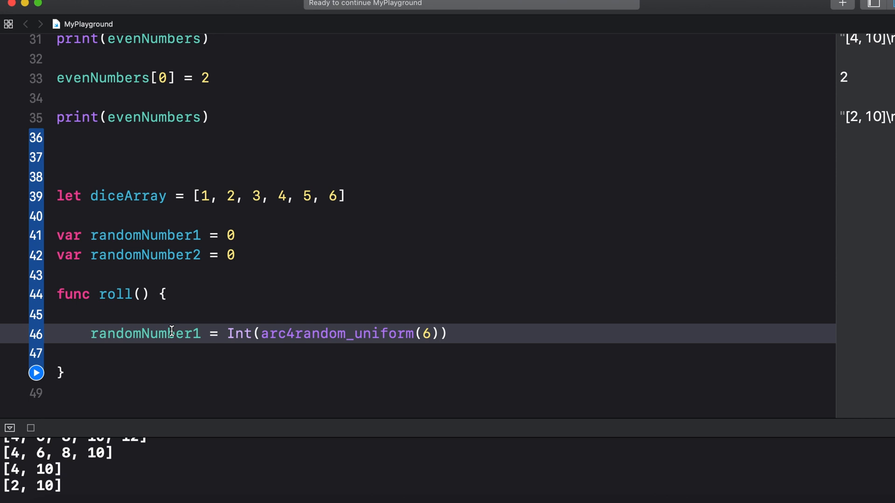
pyautogui.write('randomNumber2 = Int(arc4random_uniform(6')
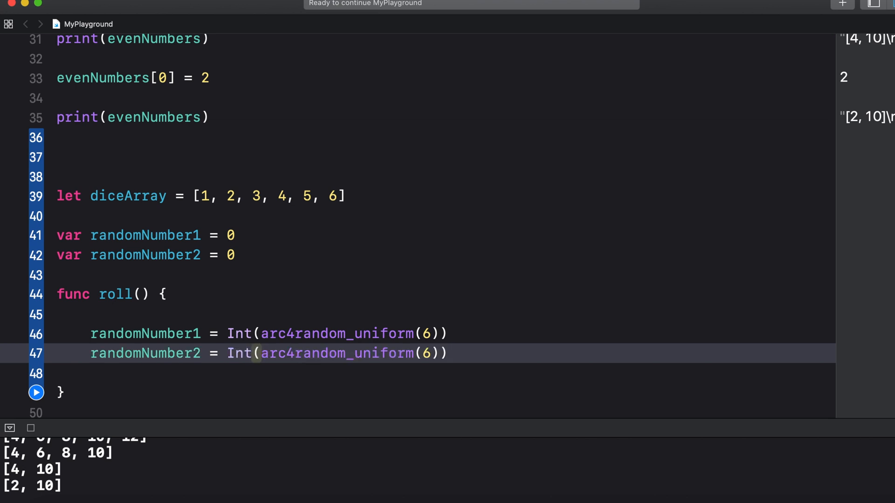
# Begin the print line "You rolled a \(diceArray[randomNumber1])" inside roll()
pyautogui.write('print(')
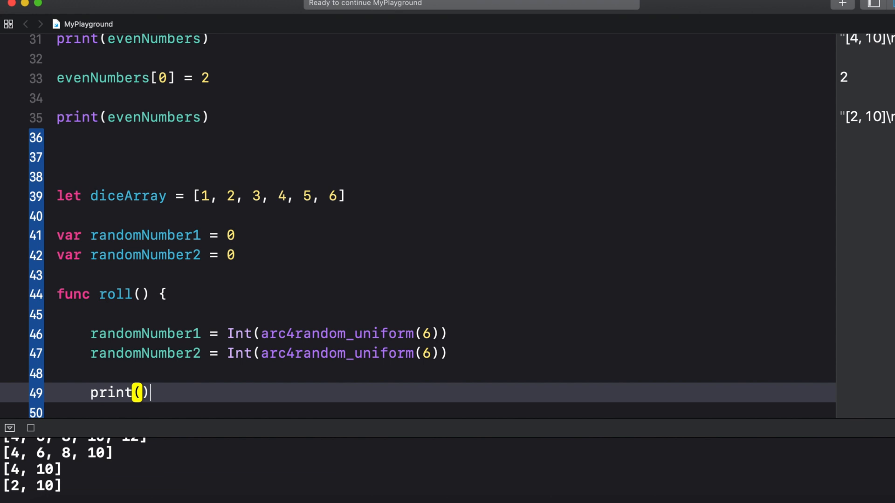
pyautogui.write('"')
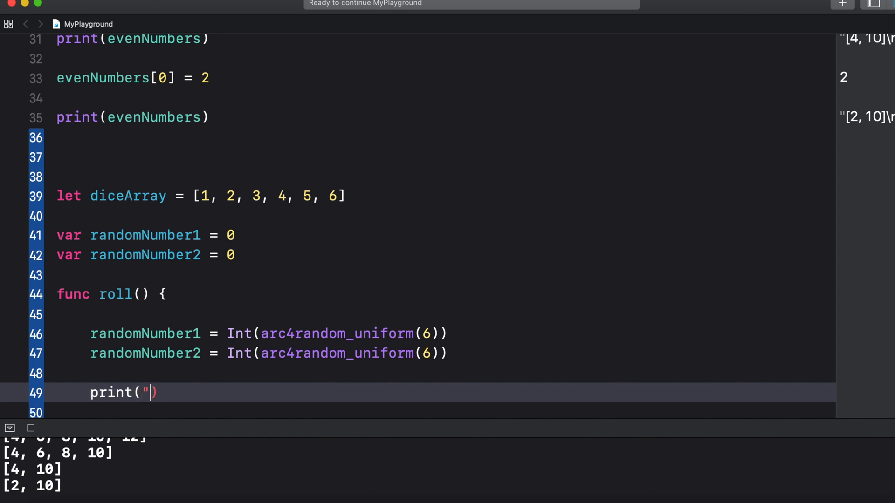
pyautogui.write('"')
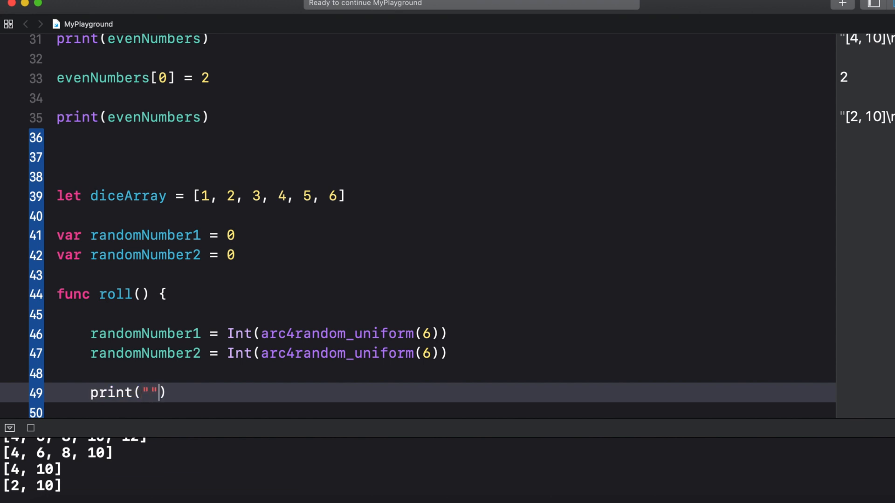
pyautogui.write('You')
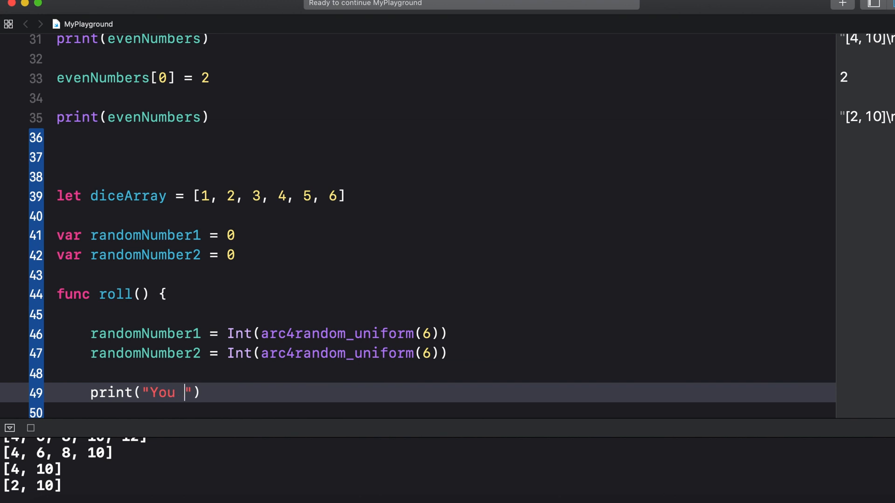
pyautogui.write('rolled a')
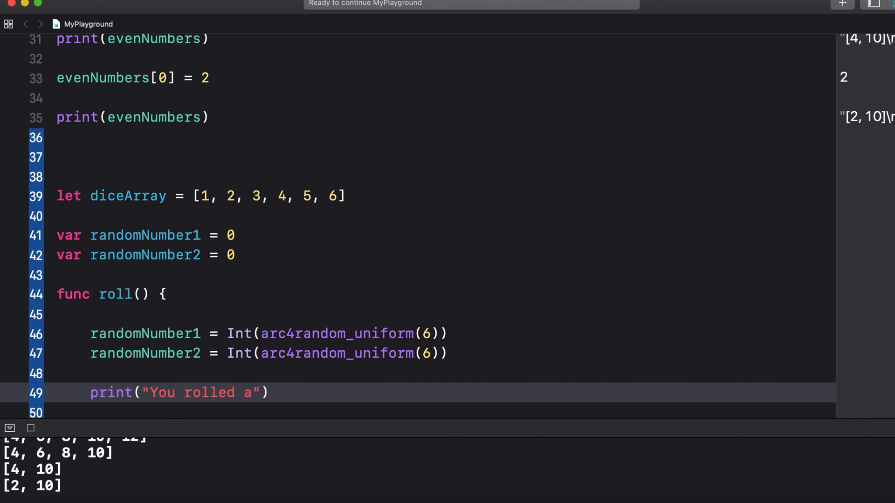
pyautogui.write('\\')
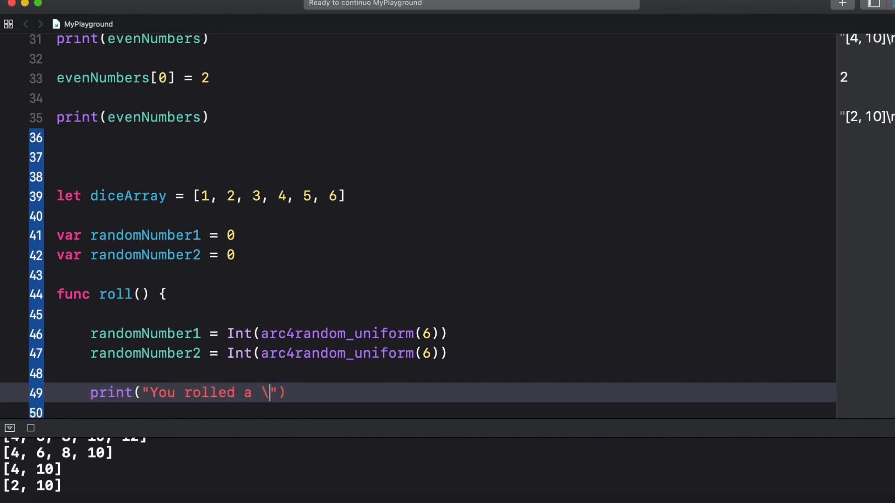
pyautogui.write('()')
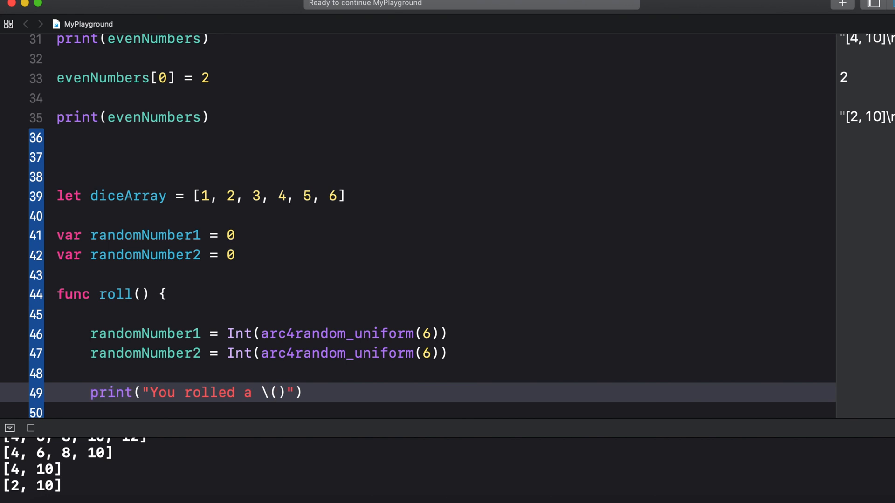
pyautogui.write('diceArray[')
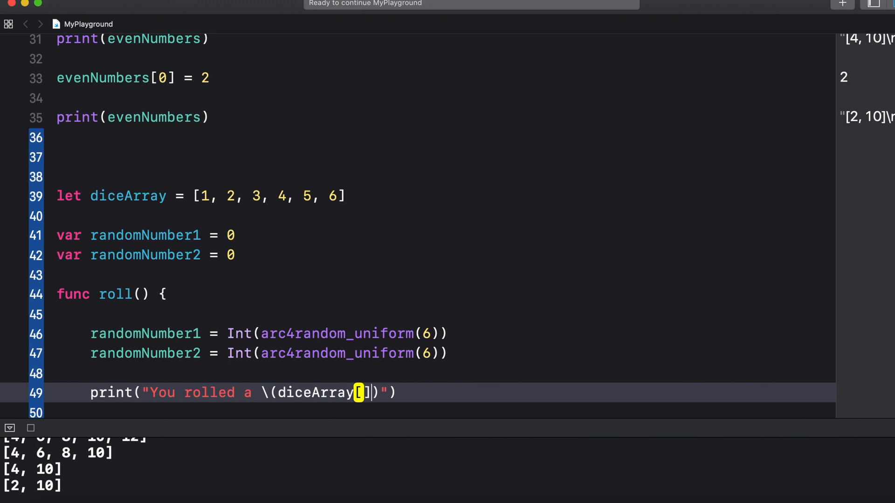
pyautogui.write('randomNumber1')
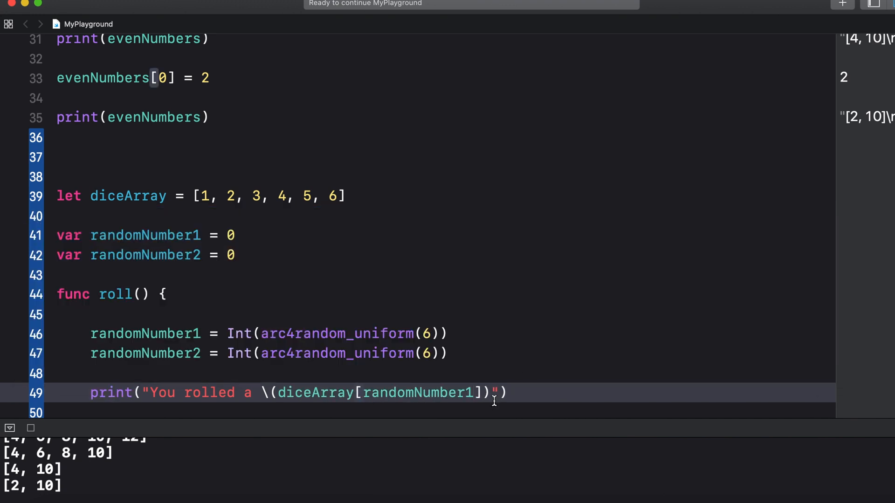
# Finish the message with " and a \(diceArray[randomNumber2])" for the second die
pyautogui.write('and a')
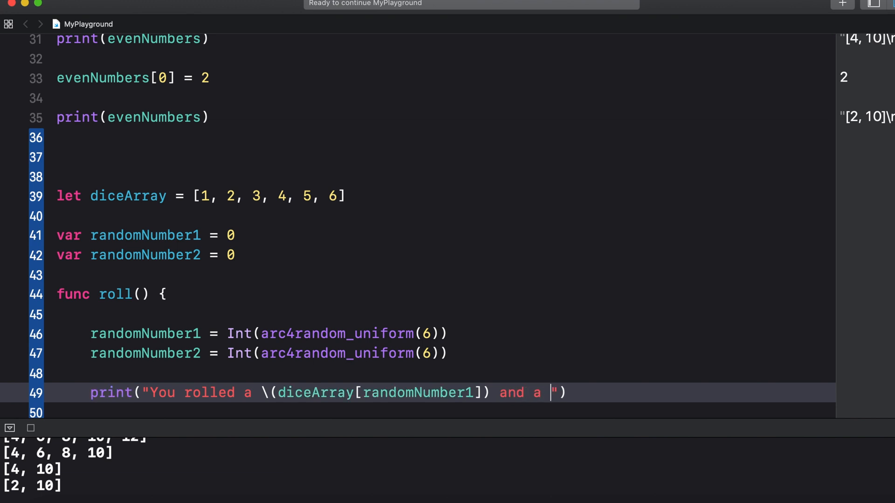
pyautogui.write('\\')
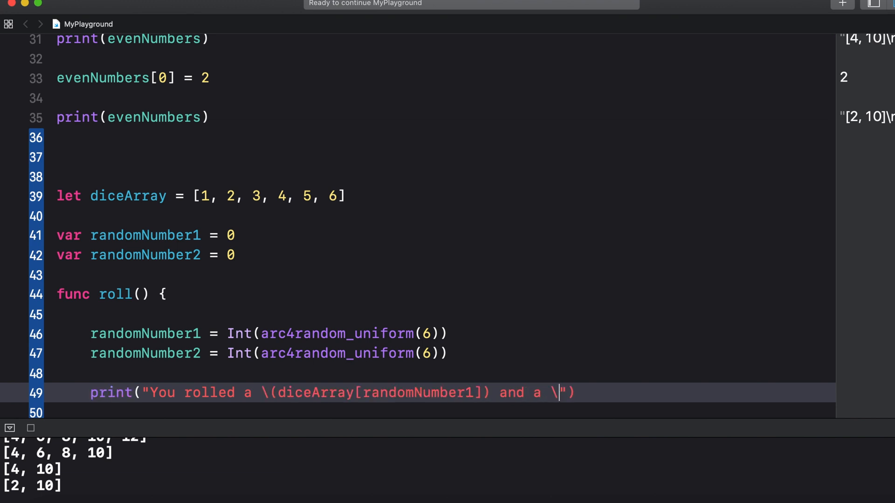
pyautogui.write('(')
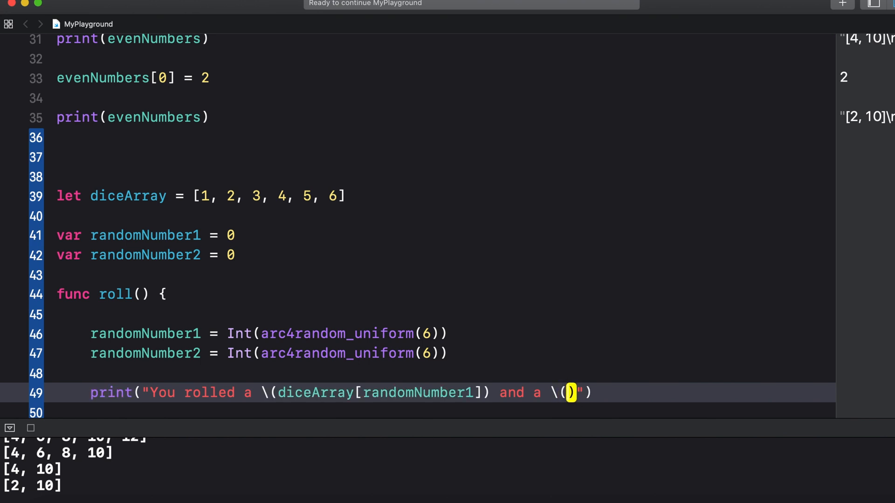
pyautogui.write('diceArray[')
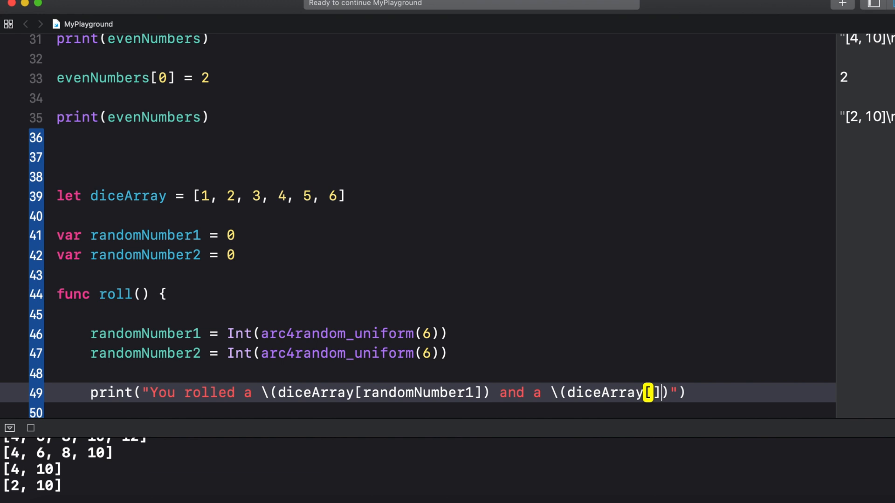
pyautogui.write('rnadom')
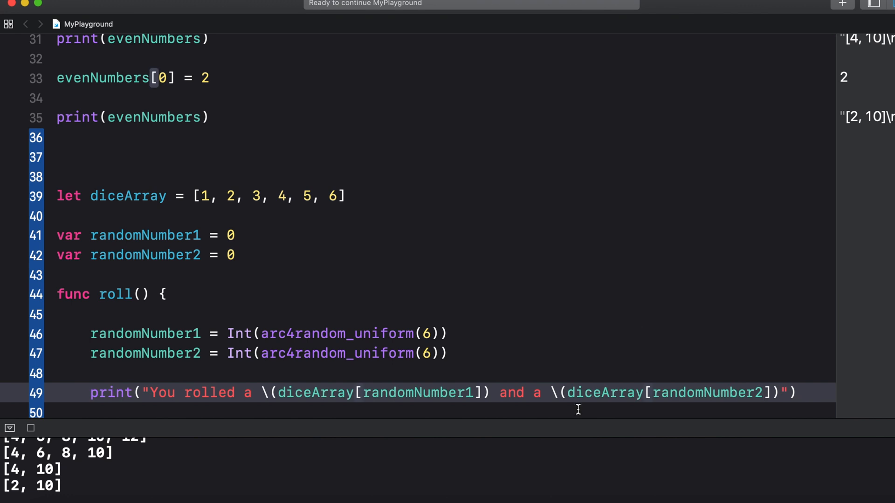
pyautogui.scroll(-3)
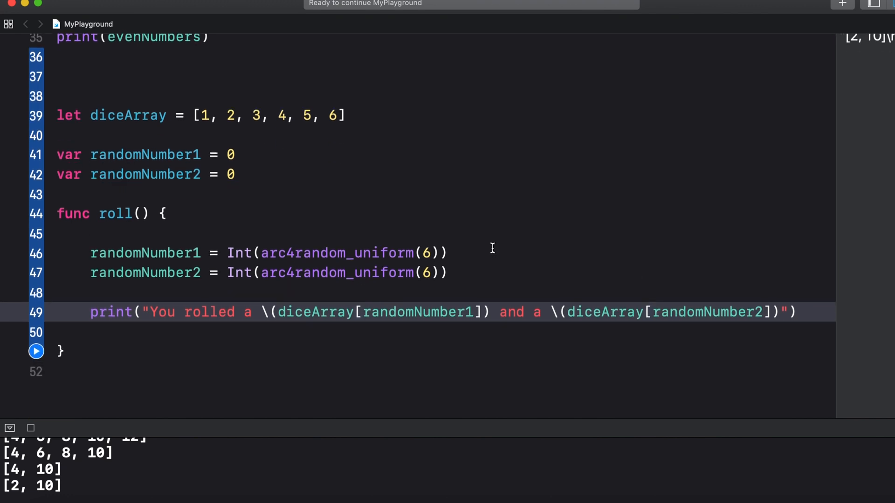
pyautogui.click(169, 273)
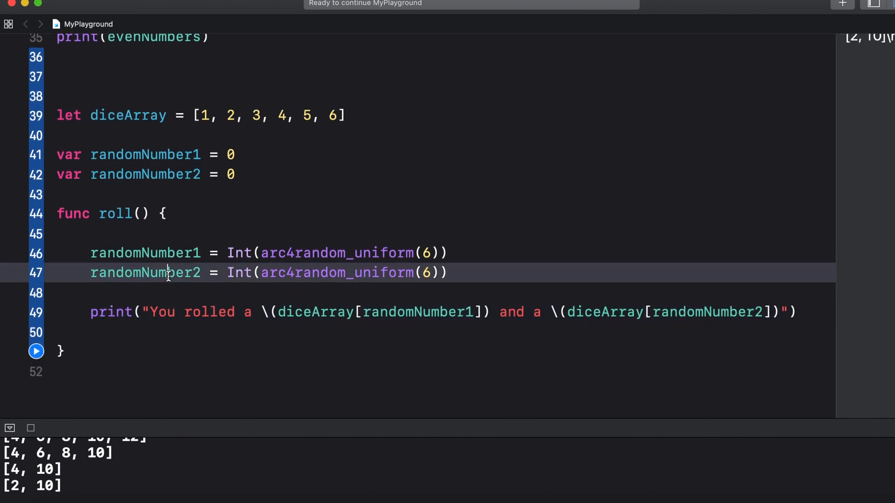
pyautogui.doubleClick(146, 272)
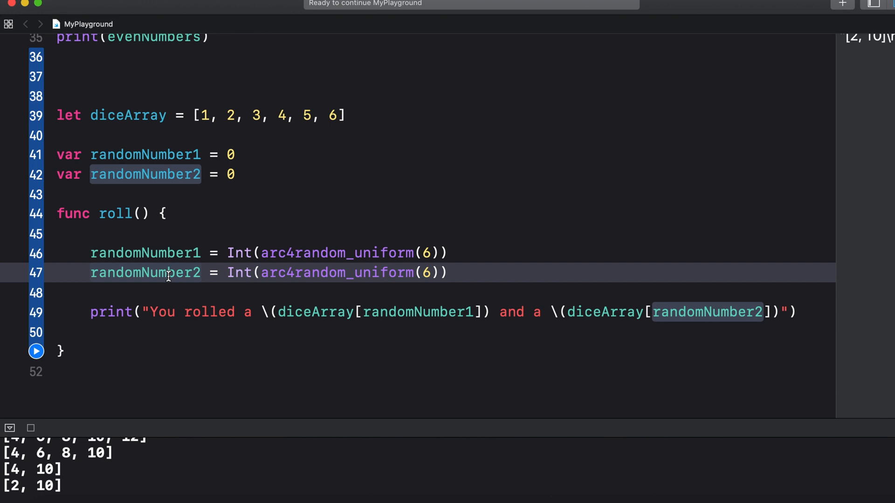
pyautogui.moveTo(132, 153)
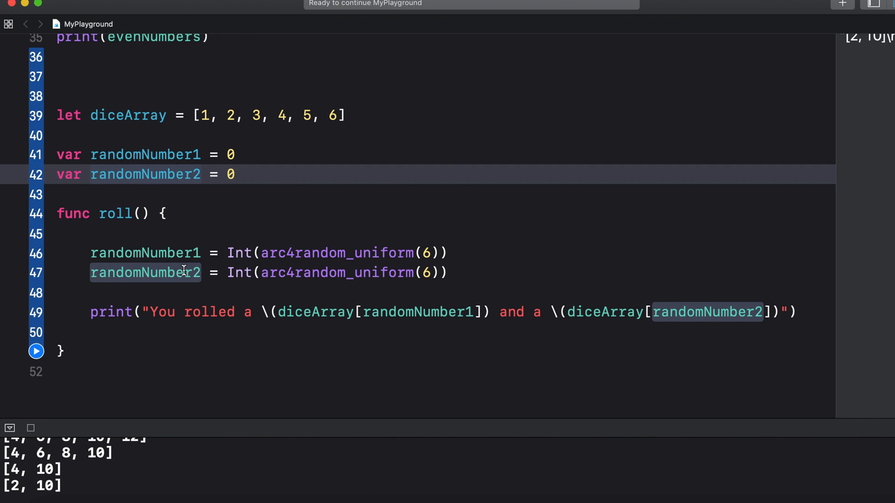
pyautogui.click(145, 272)
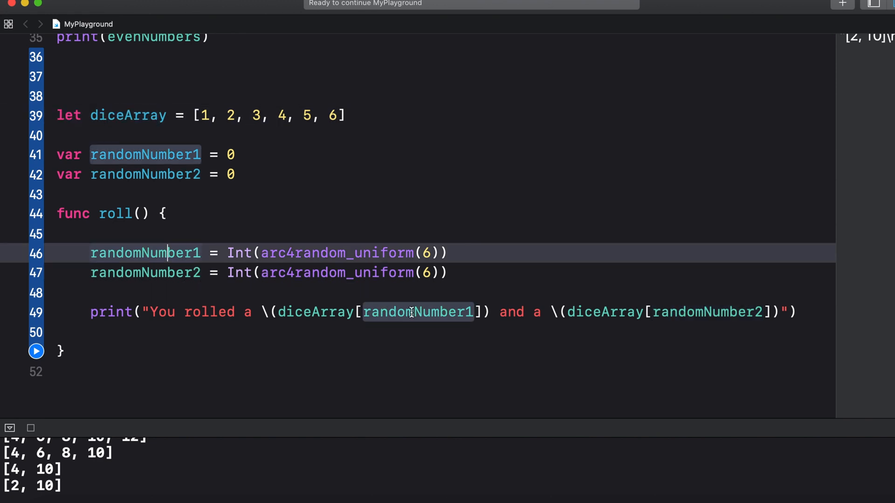
pyautogui.moveTo(349, 209)
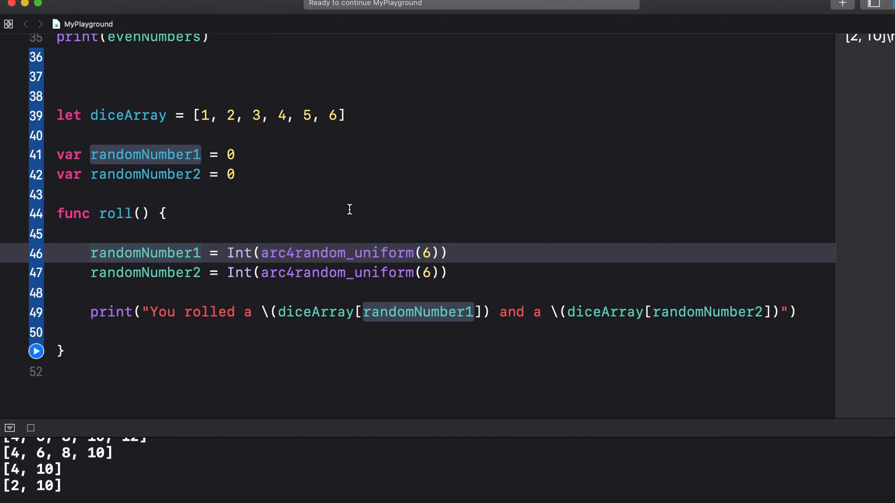
pyautogui.moveTo(200, 116)
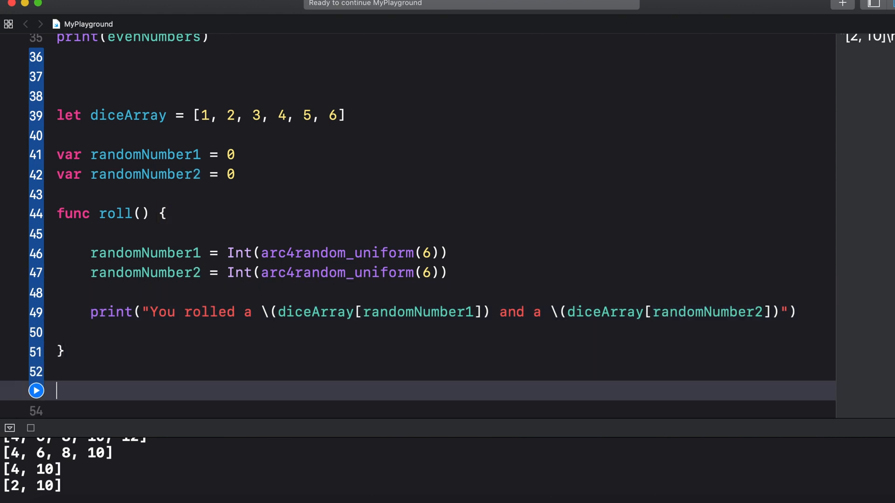
# Call roll() below the function and run the playground four times for different dice pairs
pyautogui.write('r')
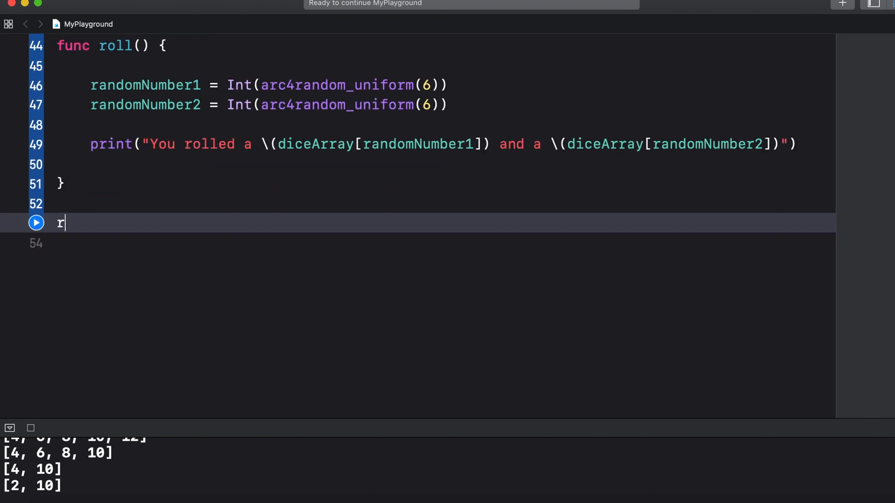
pyautogui.write('oll()')
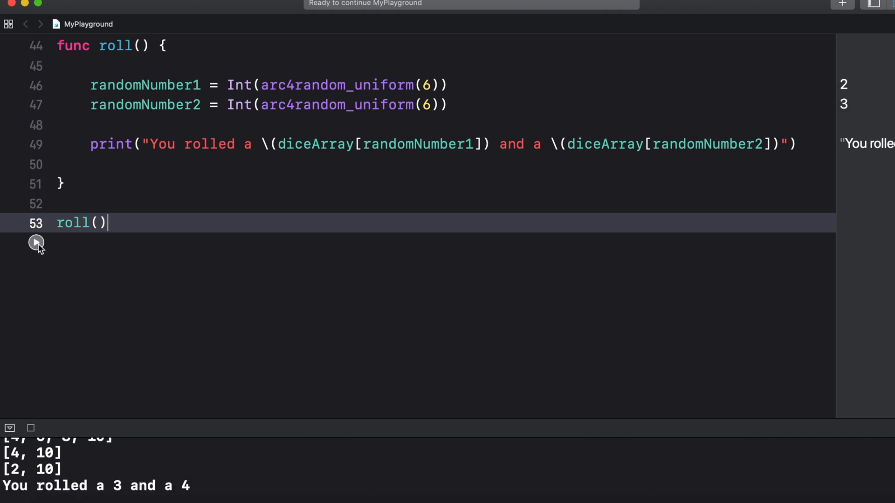
pyautogui.click(36, 243)
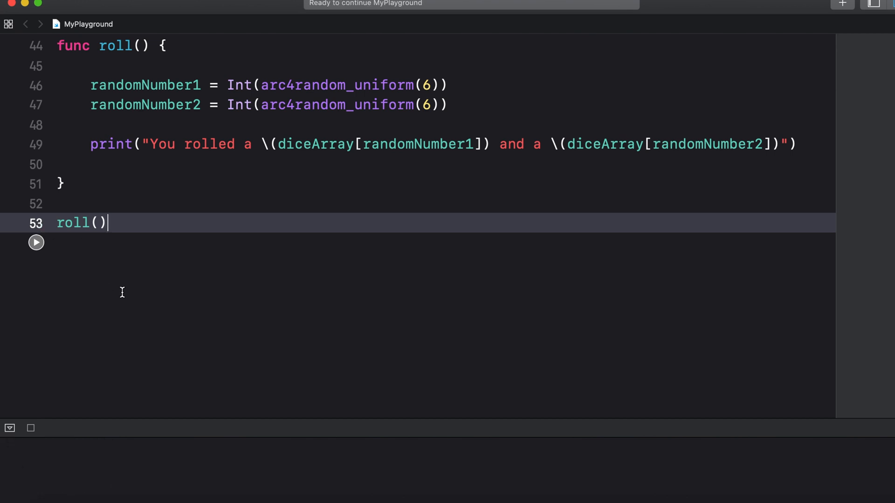
pyautogui.click(35, 242)
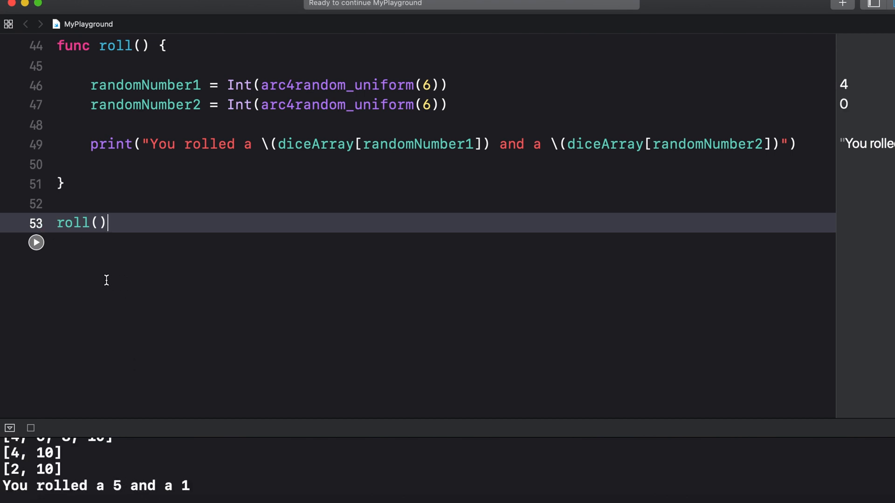
pyautogui.click(35, 242)
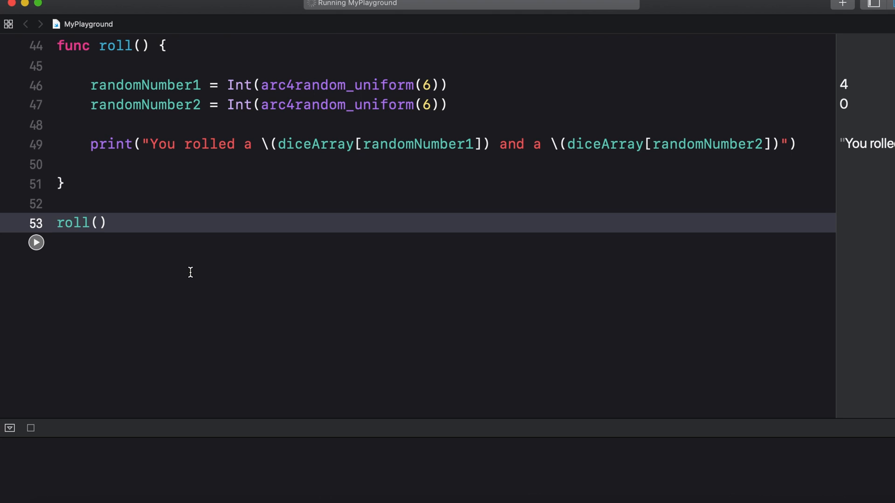
pyautogui.click(36, 243)
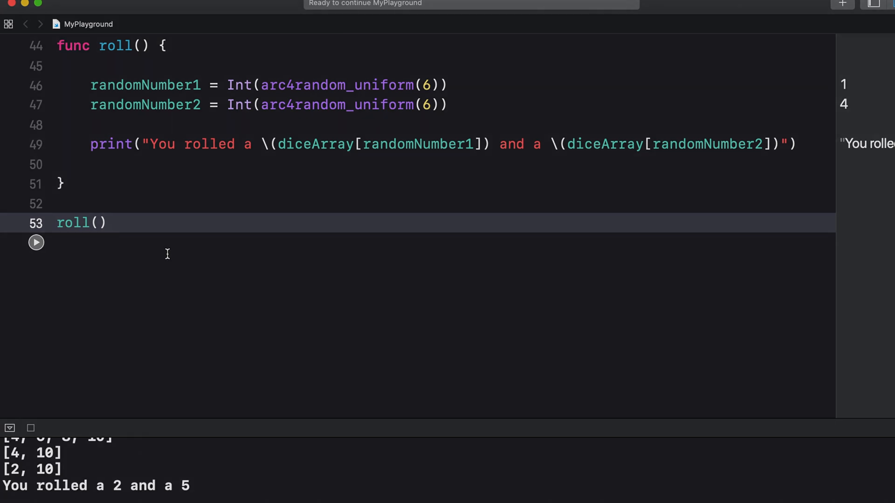